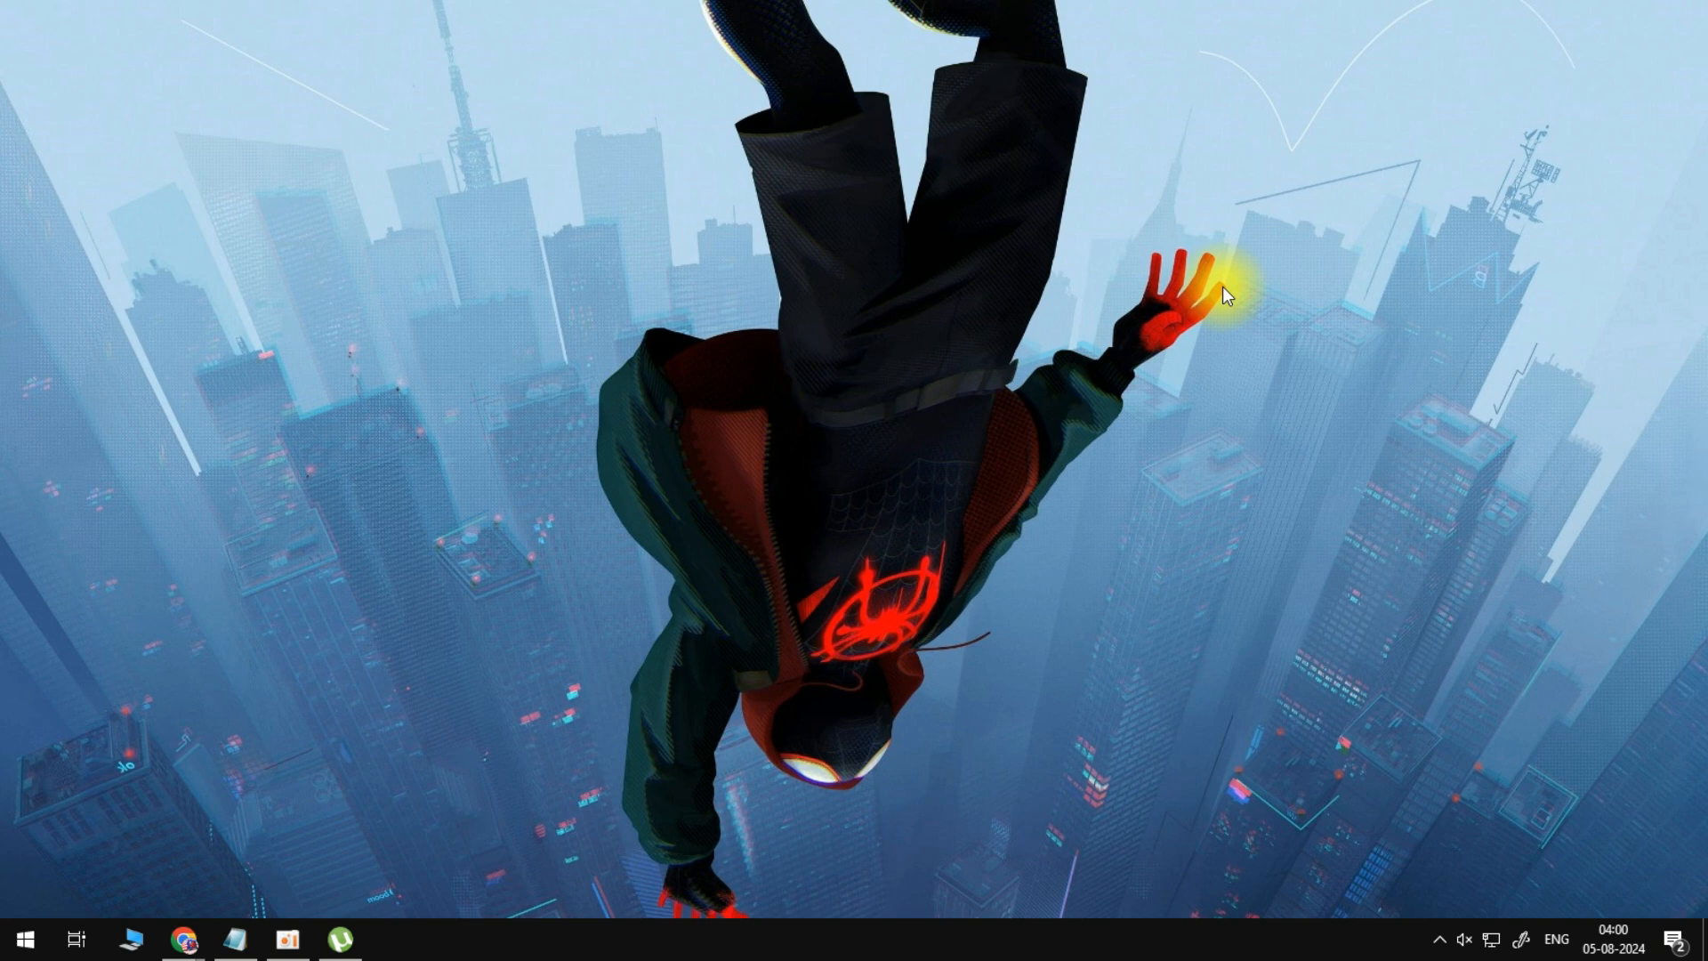
mouse_move(327, 955)
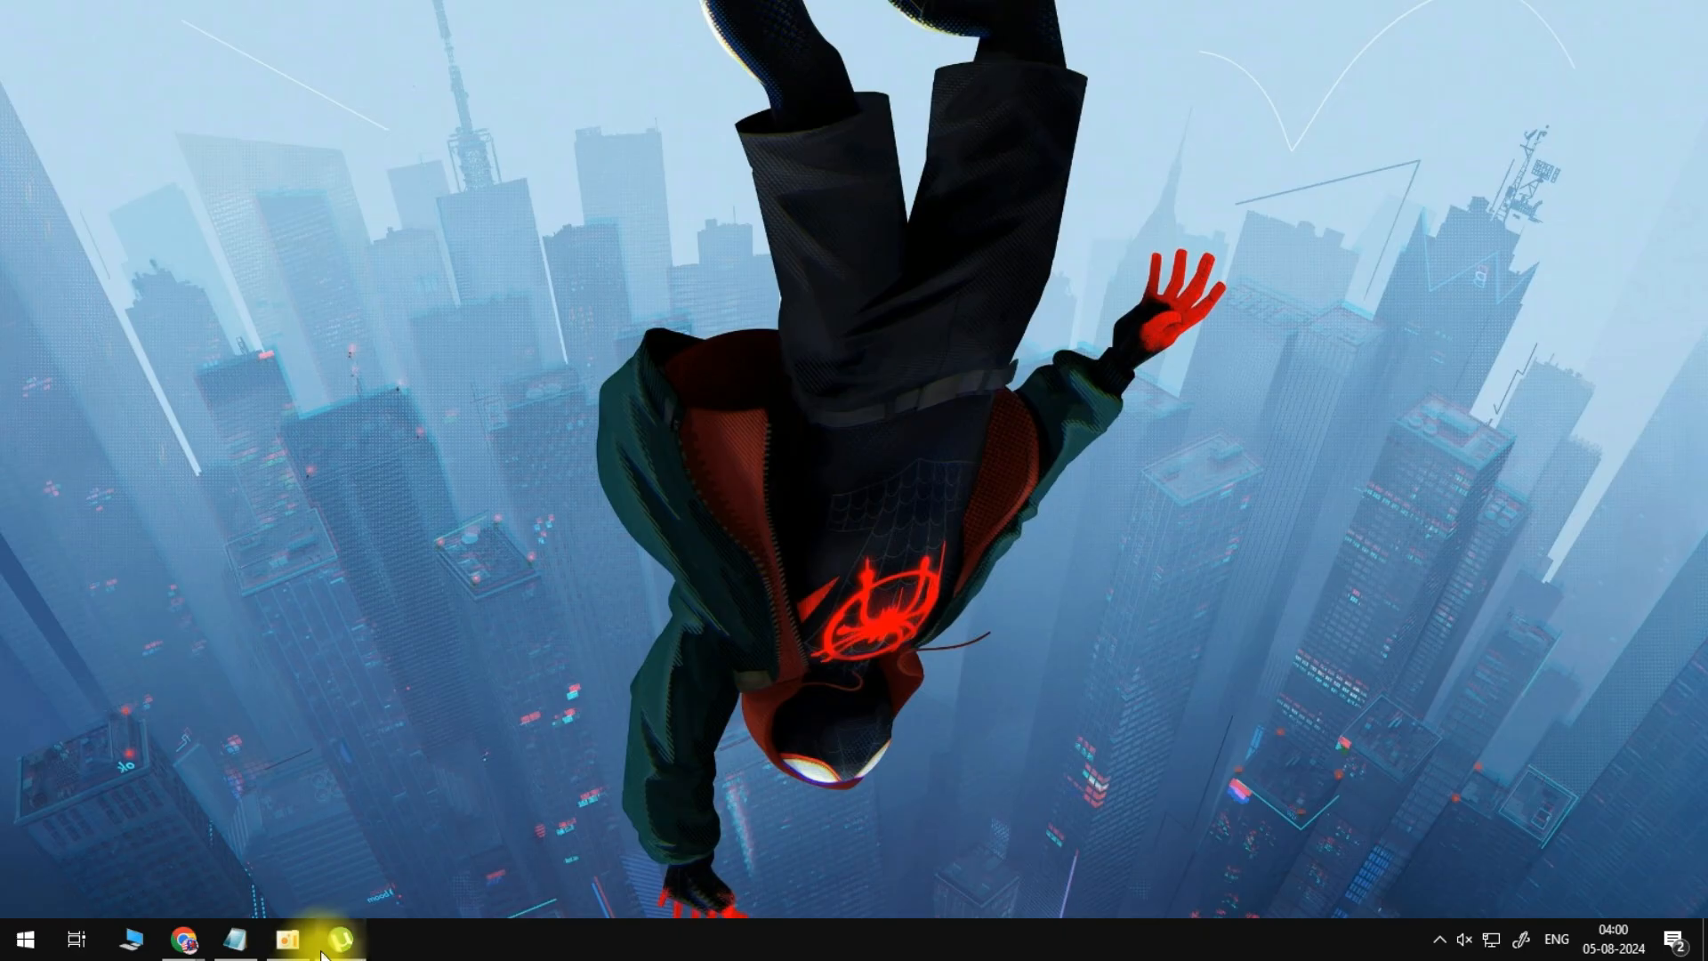
- Bring up µTorrent and request a tracker update for the paused Aquaman torrent
click(339, 940)
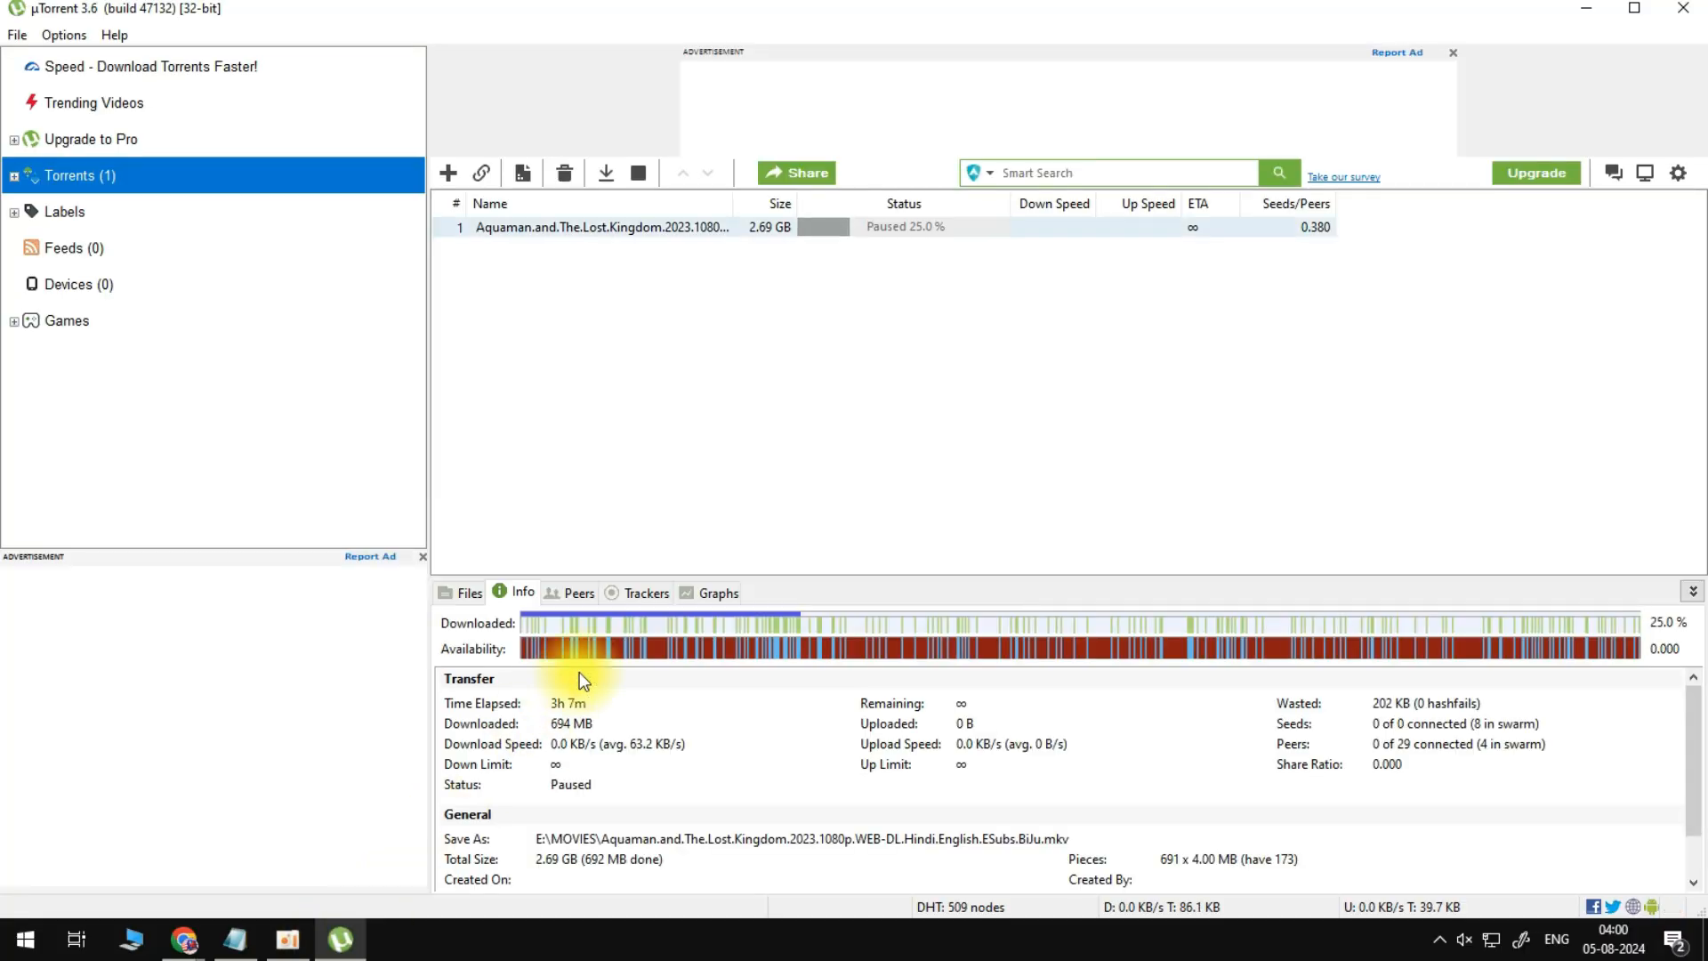
right_click(600, 228)
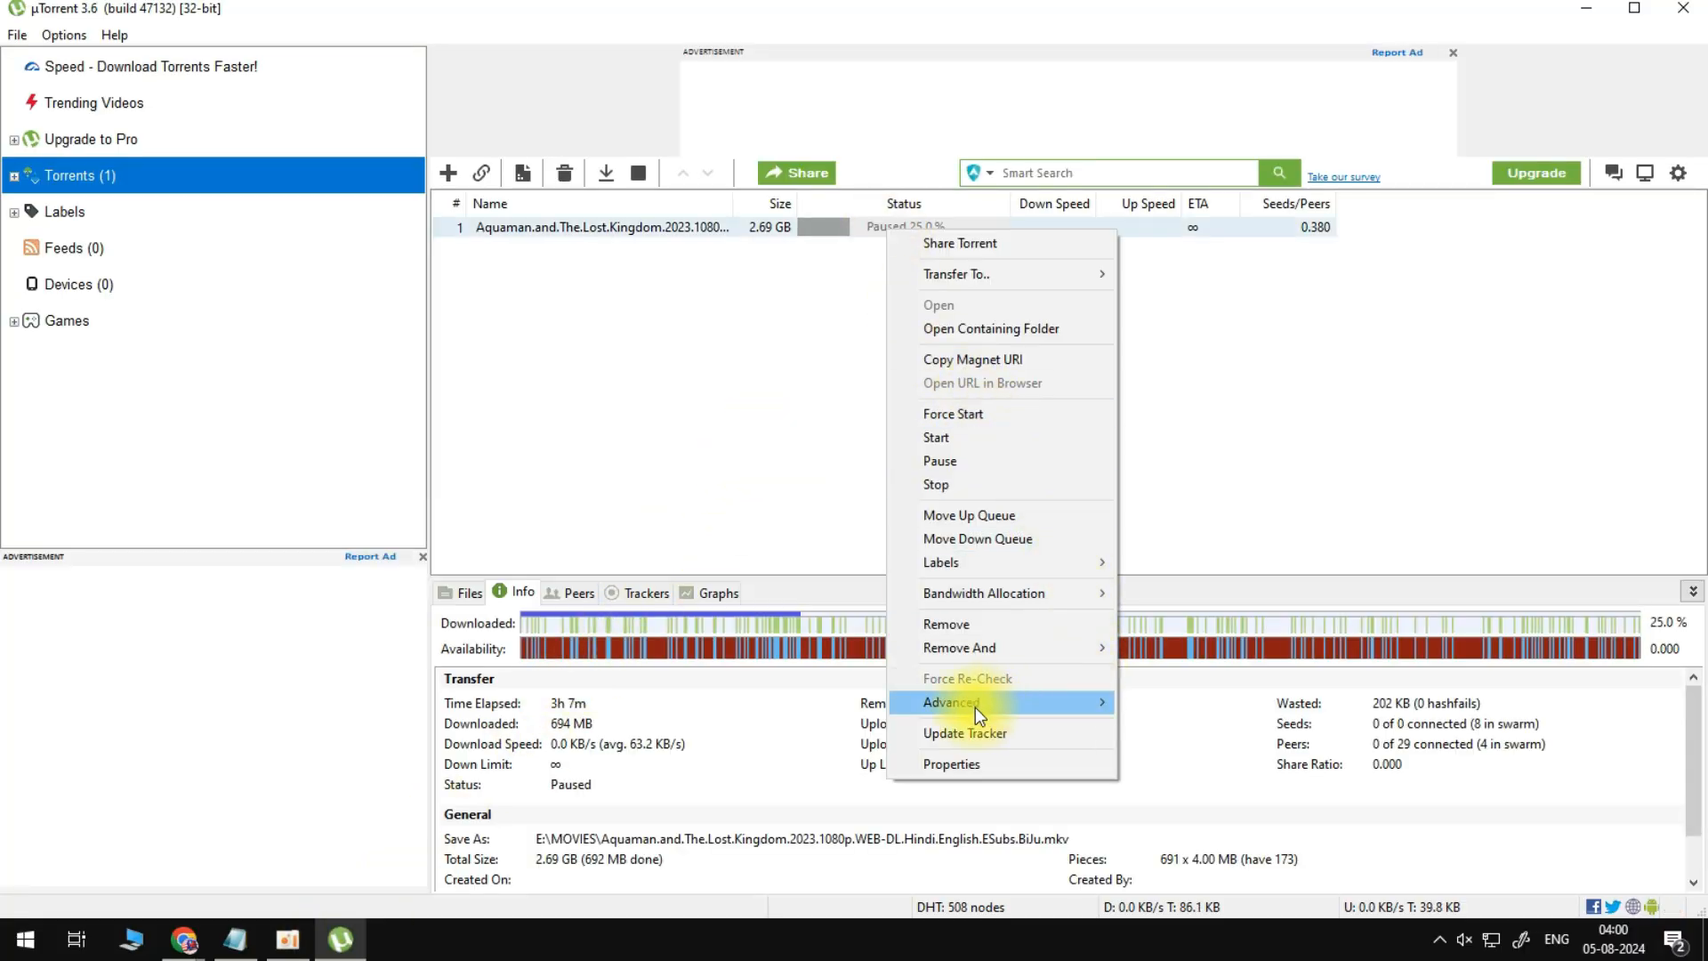
mouse_move(1067, 742)
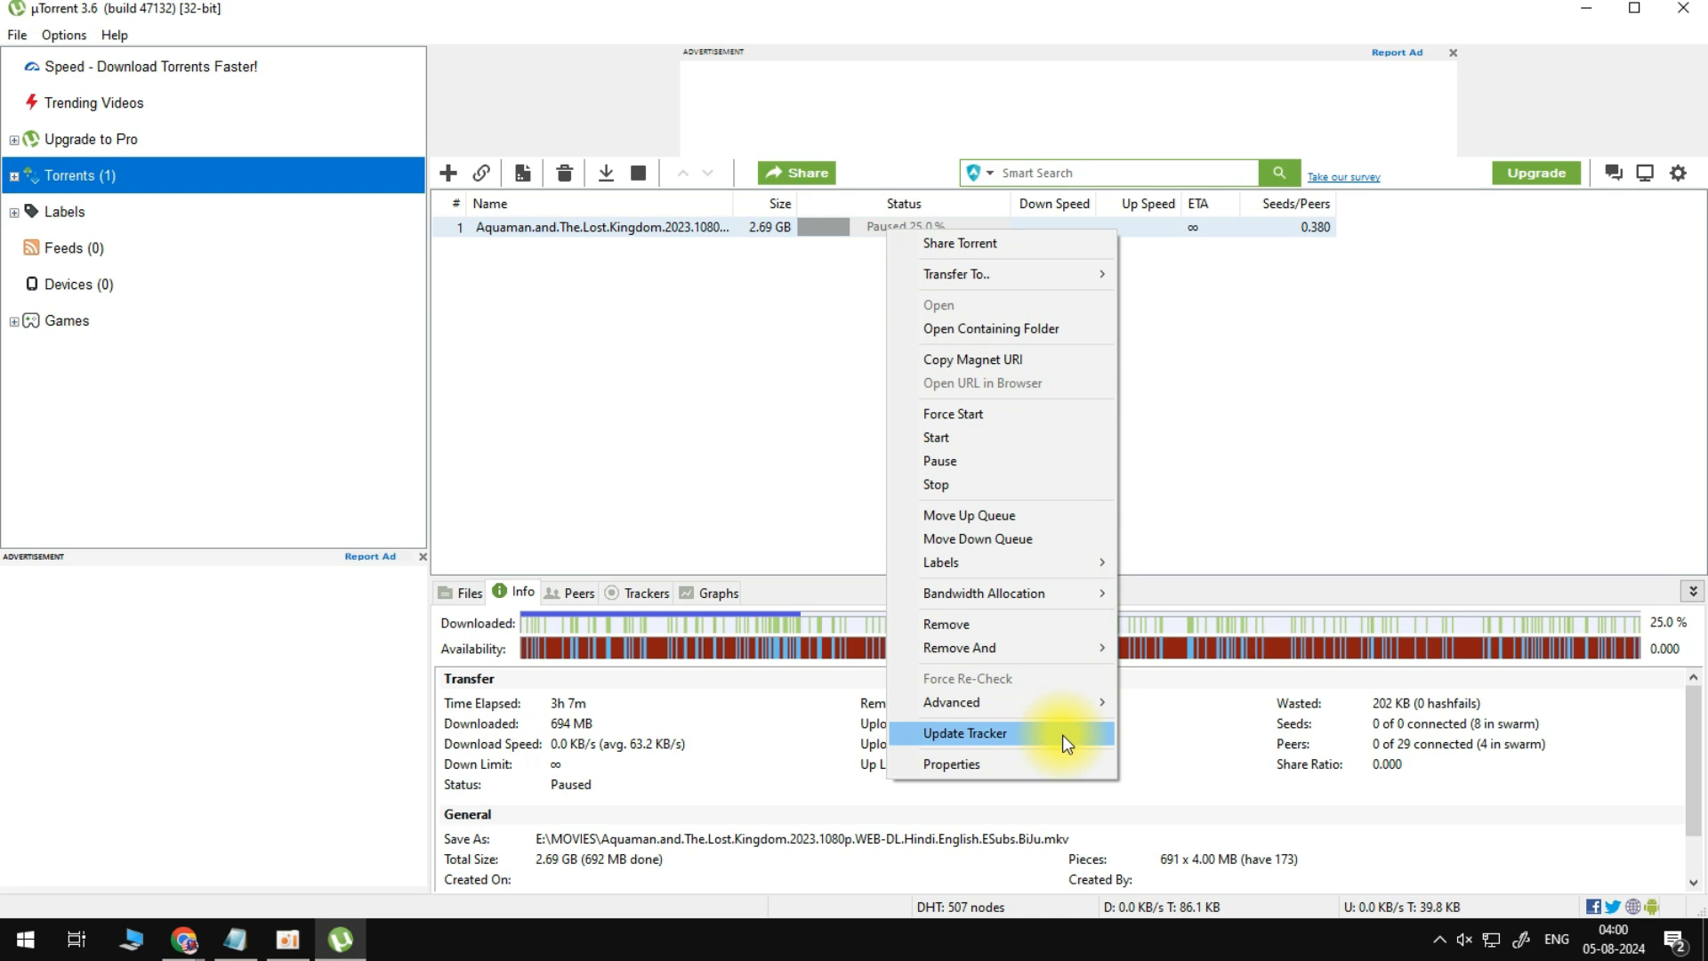
click(964, 733)
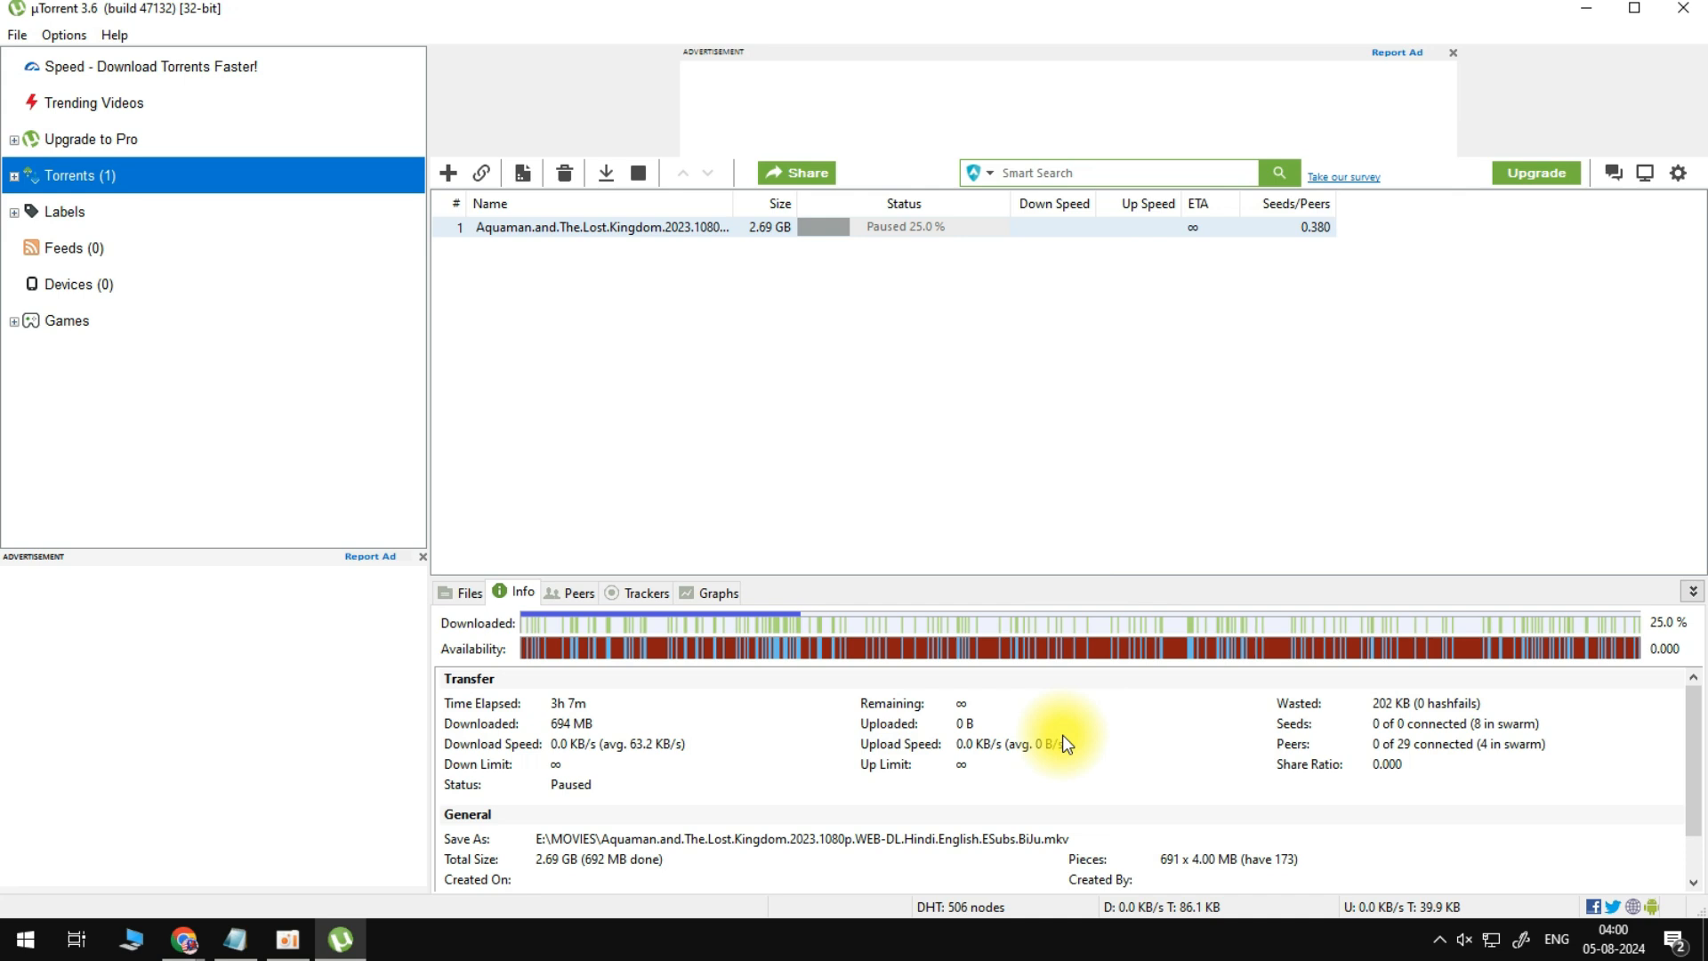
mouse_move(46, 104)
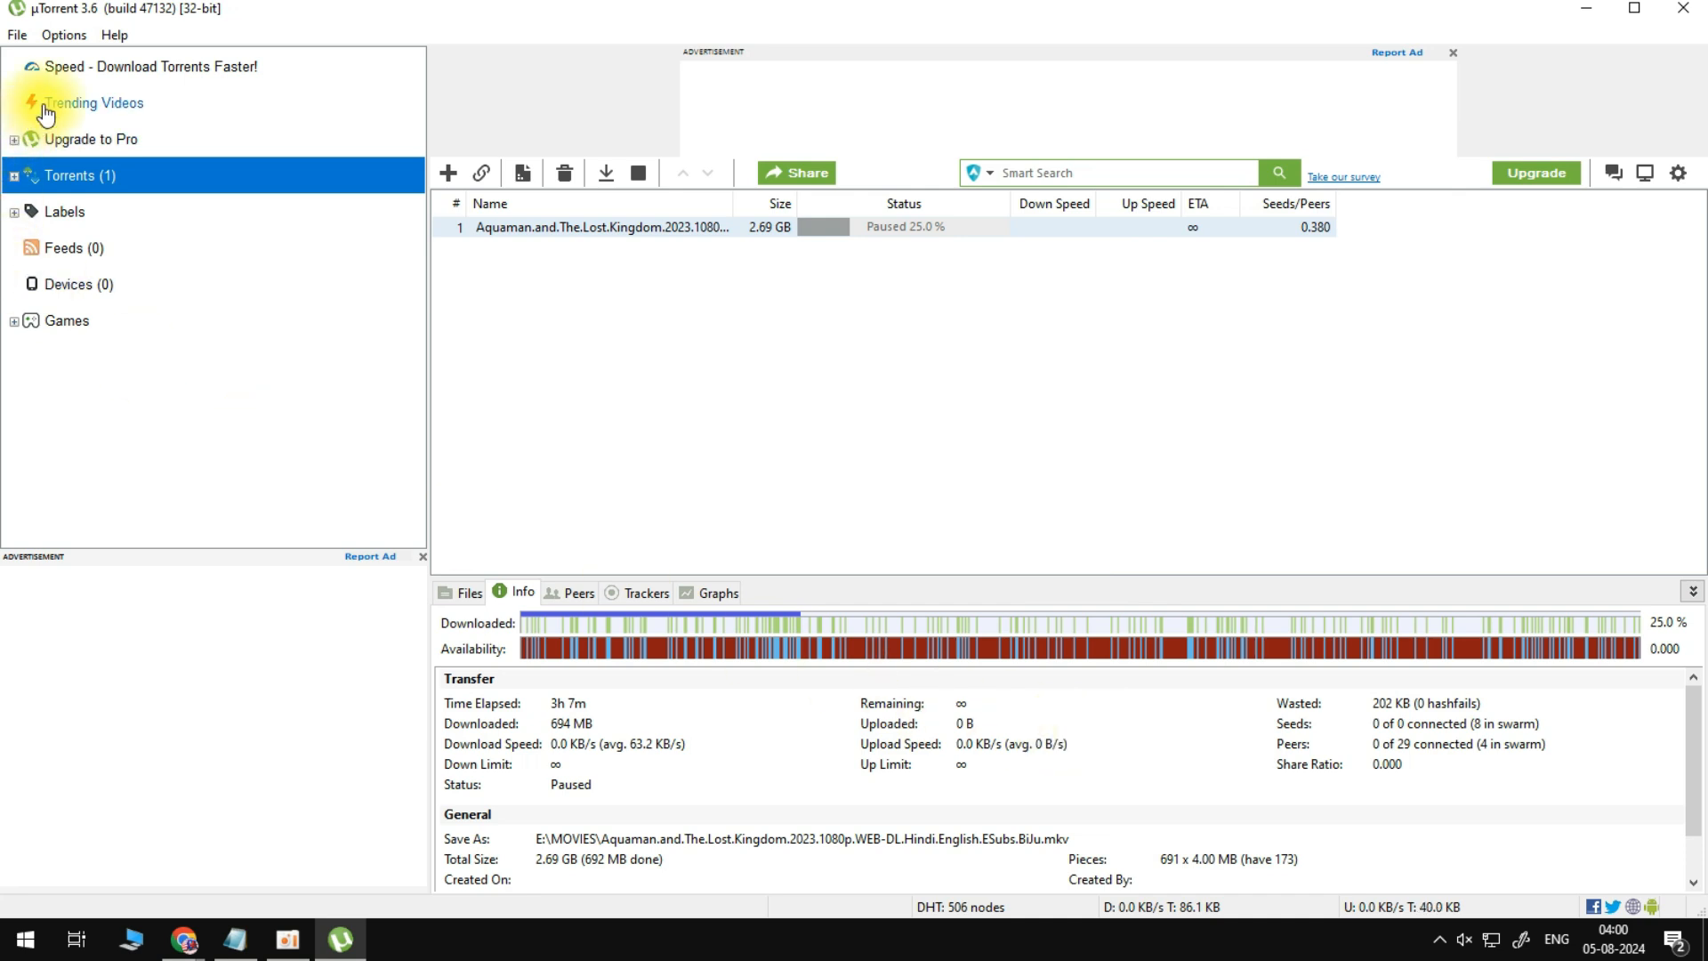
- Run the Setup Guide's bandwidth and port tests, then save and close the guide
click(61, 35)
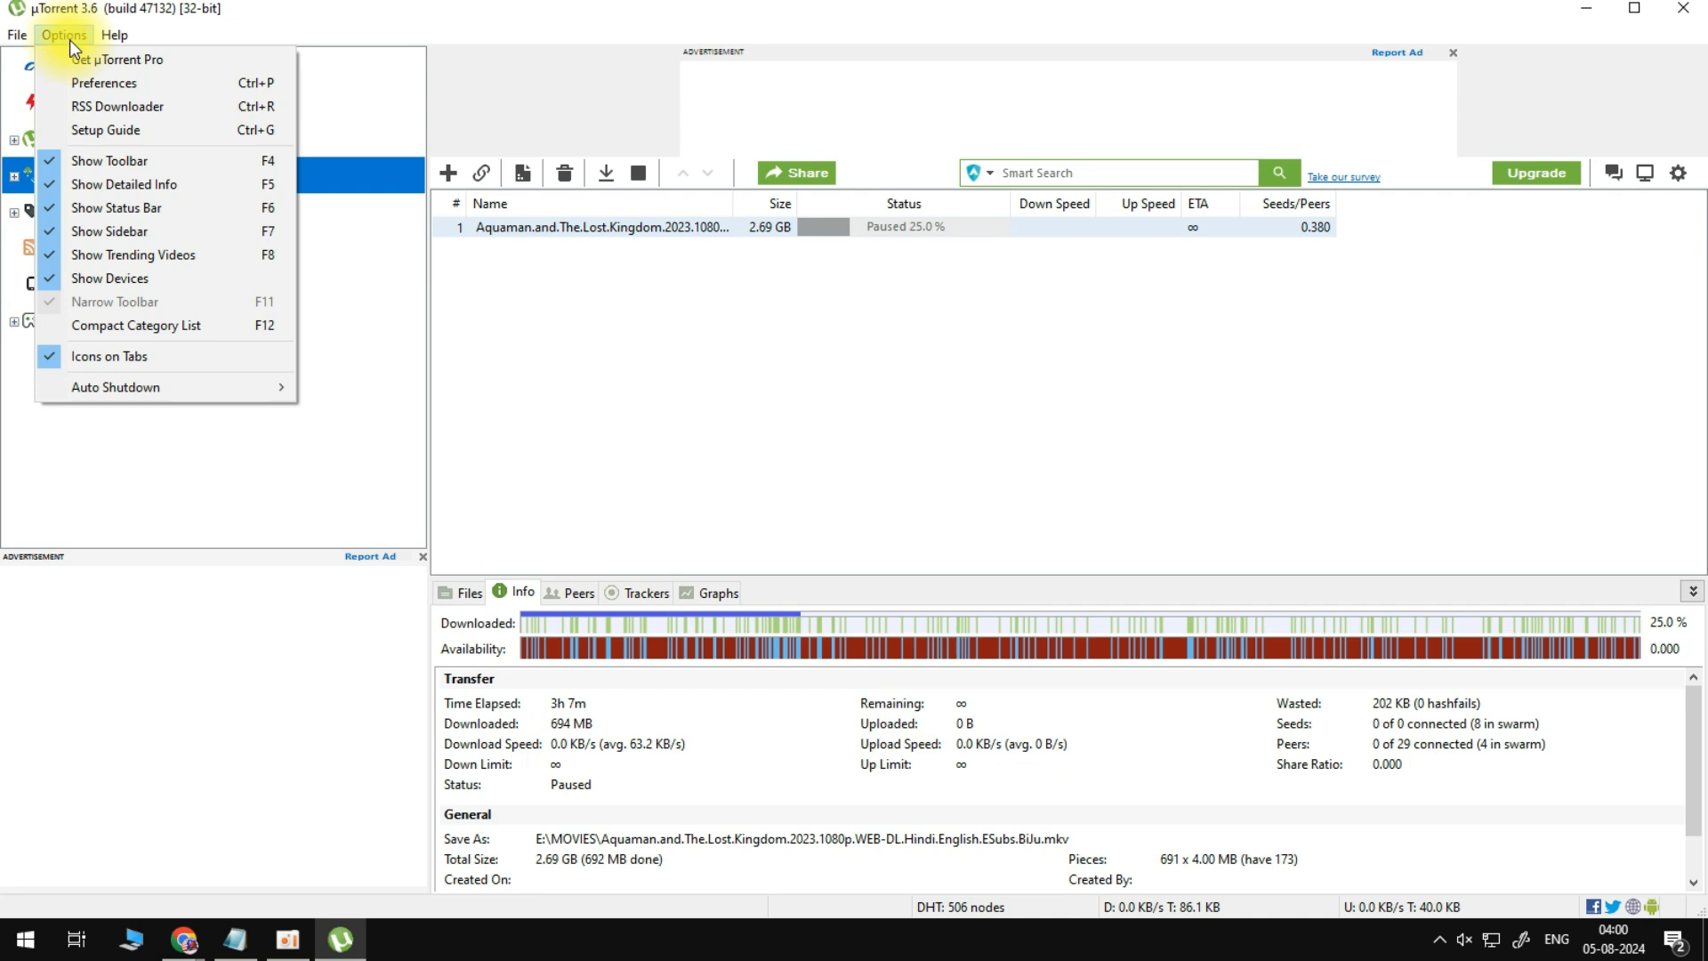
click(65, 35)
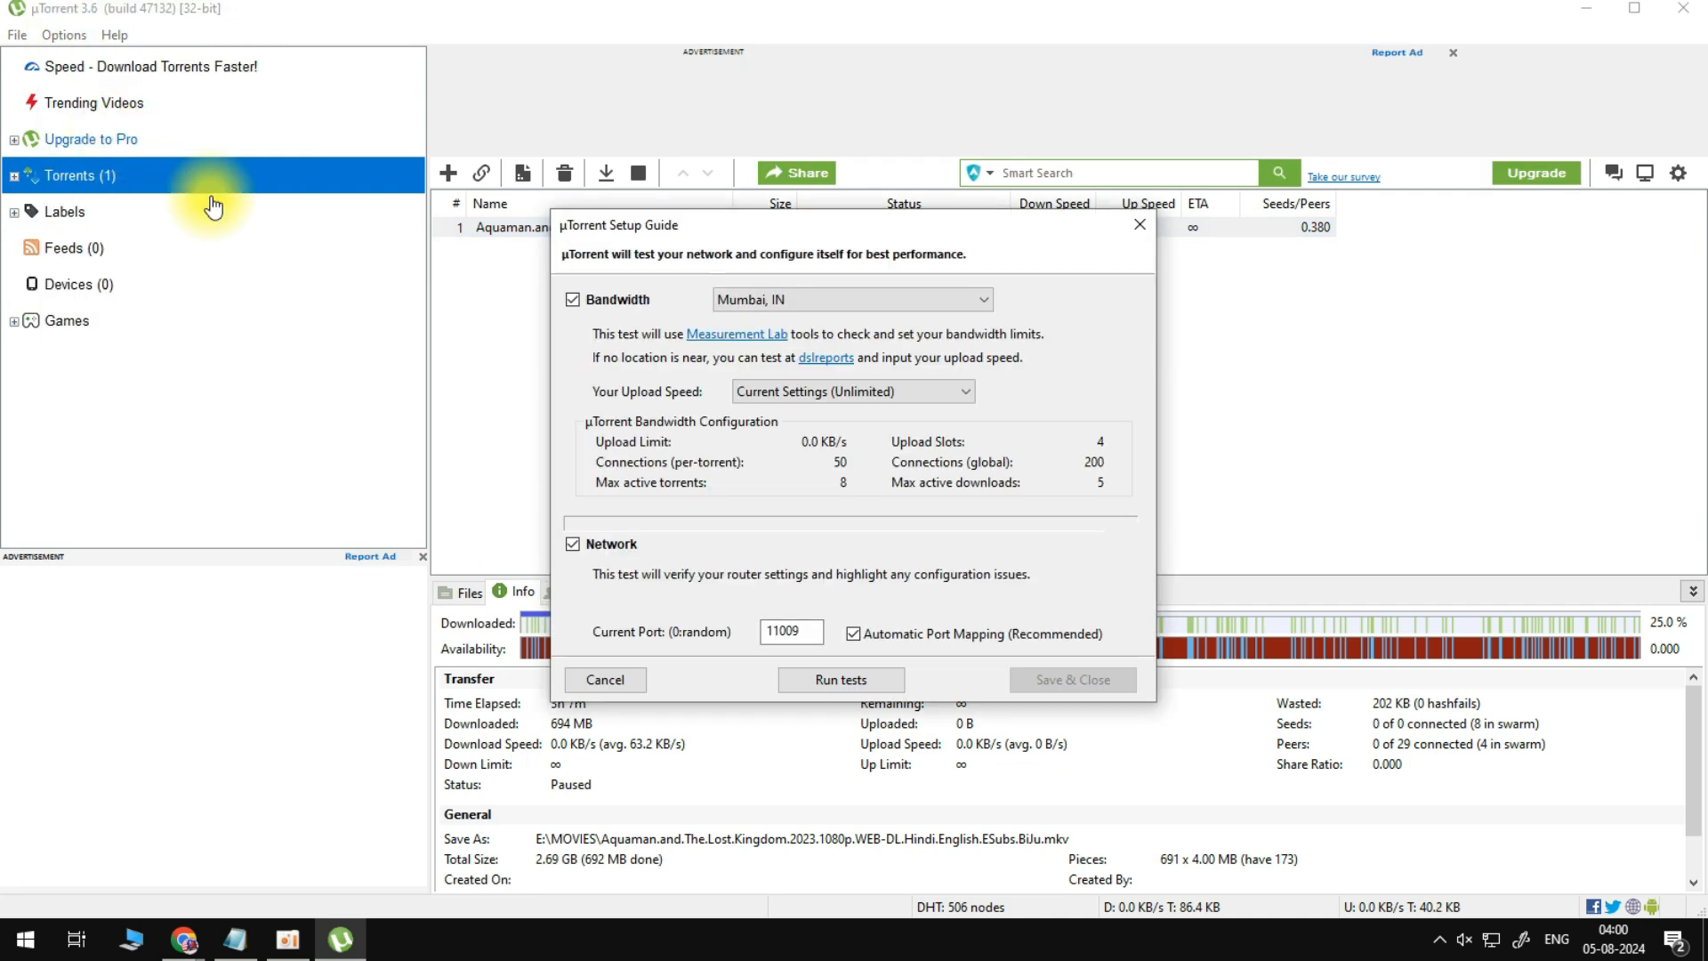
click(841, 679)
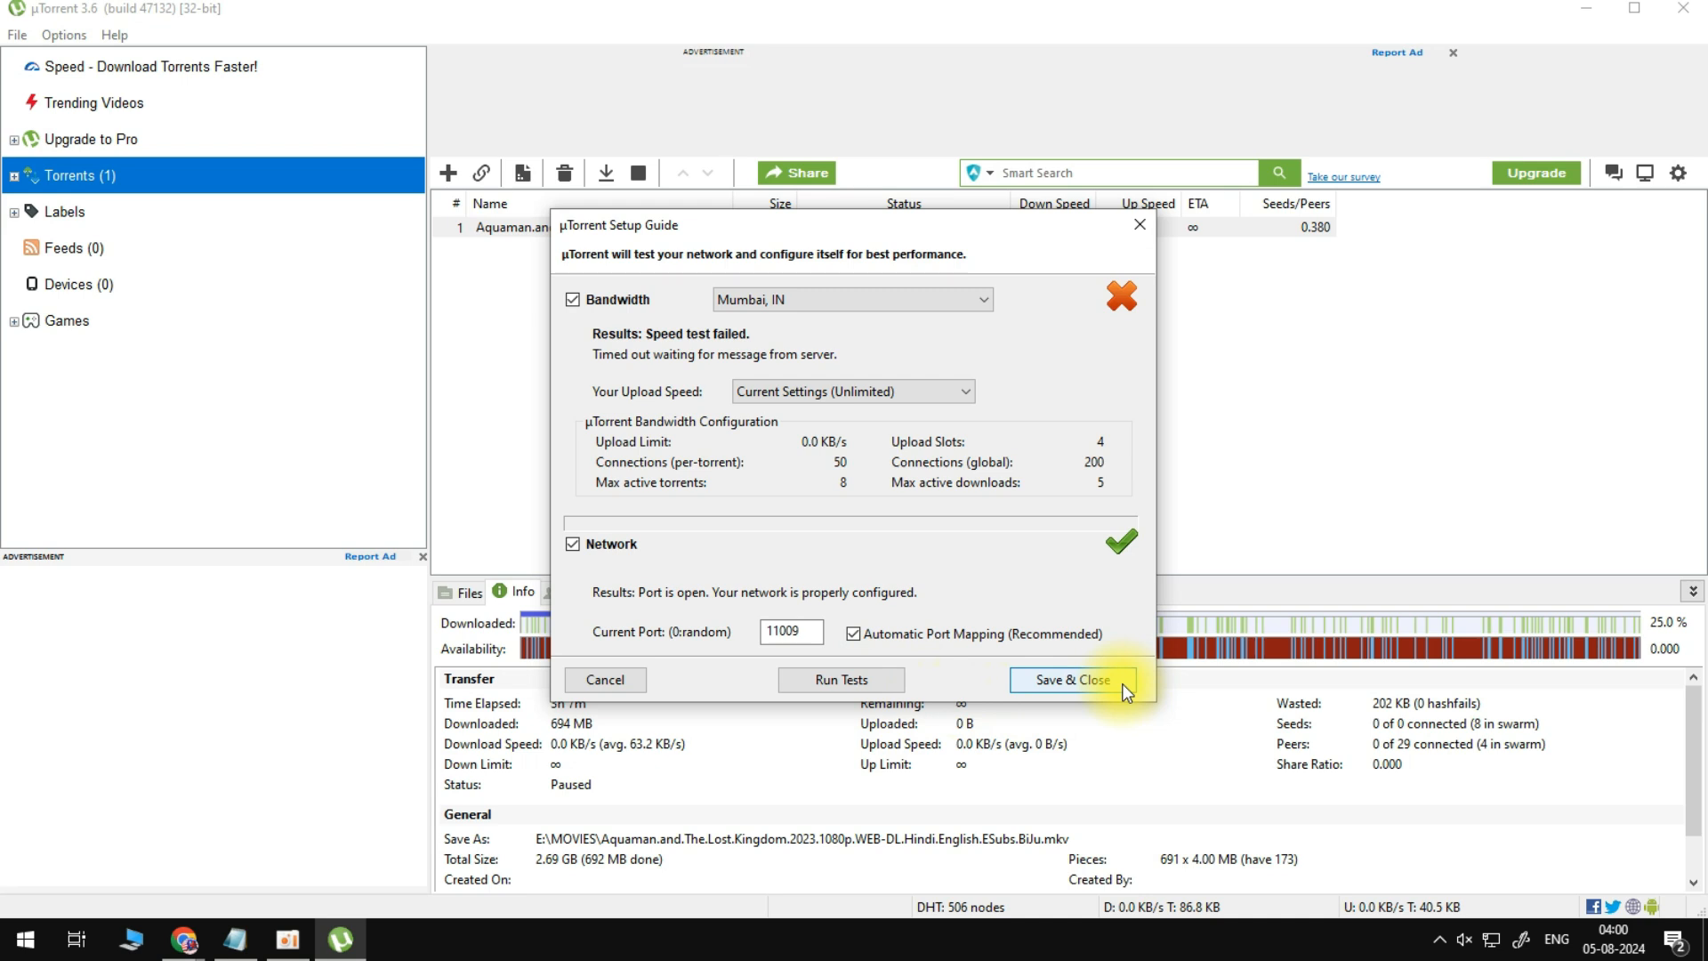
click(1072, 679)
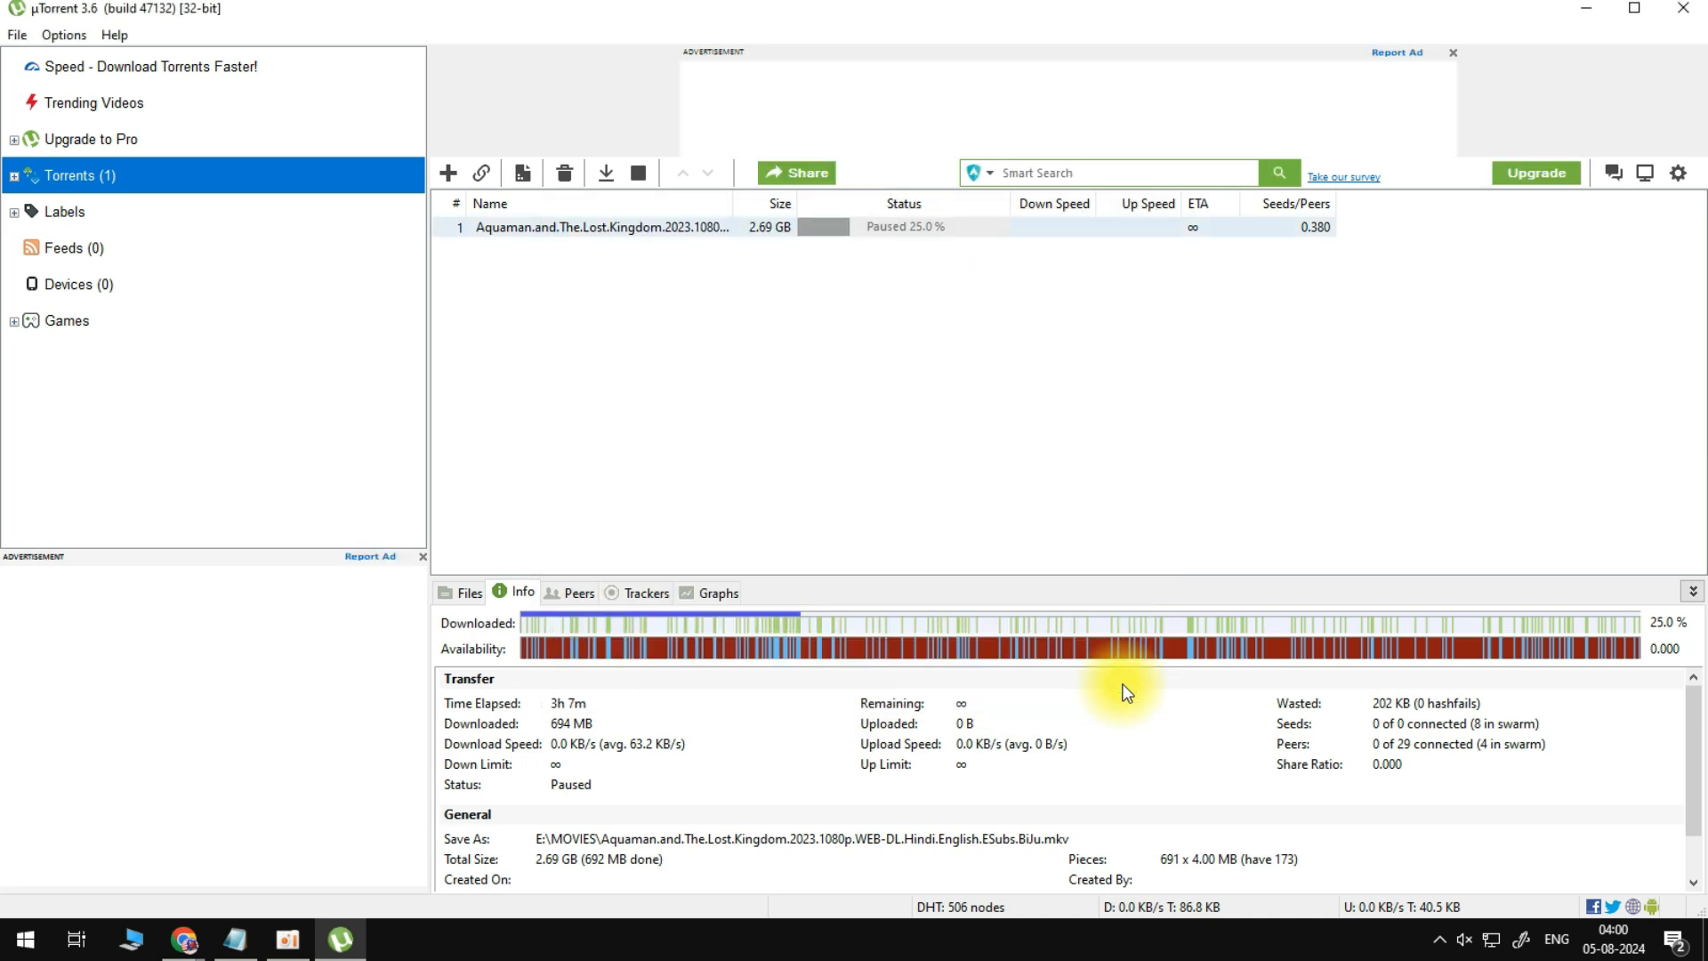
mouse_move(385, 283)
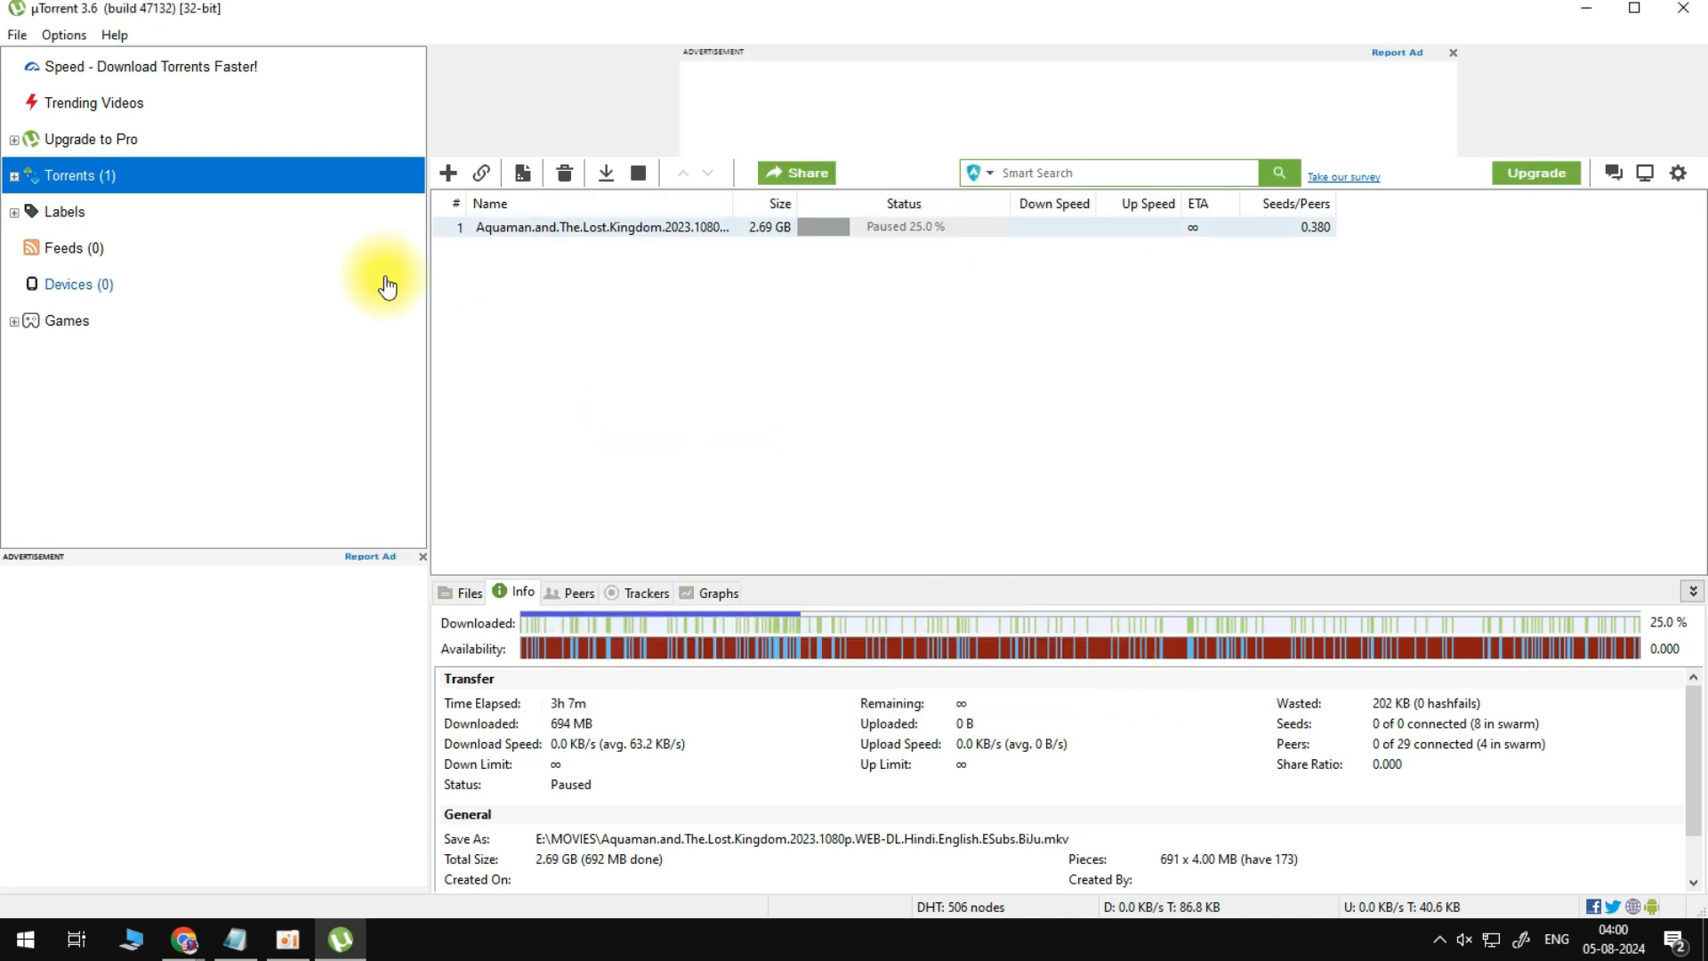
- Confirm Preferences (unlimited rates, UPnP and NAT-PMP on), then exit µTorrent from the tray
click(60, 36)
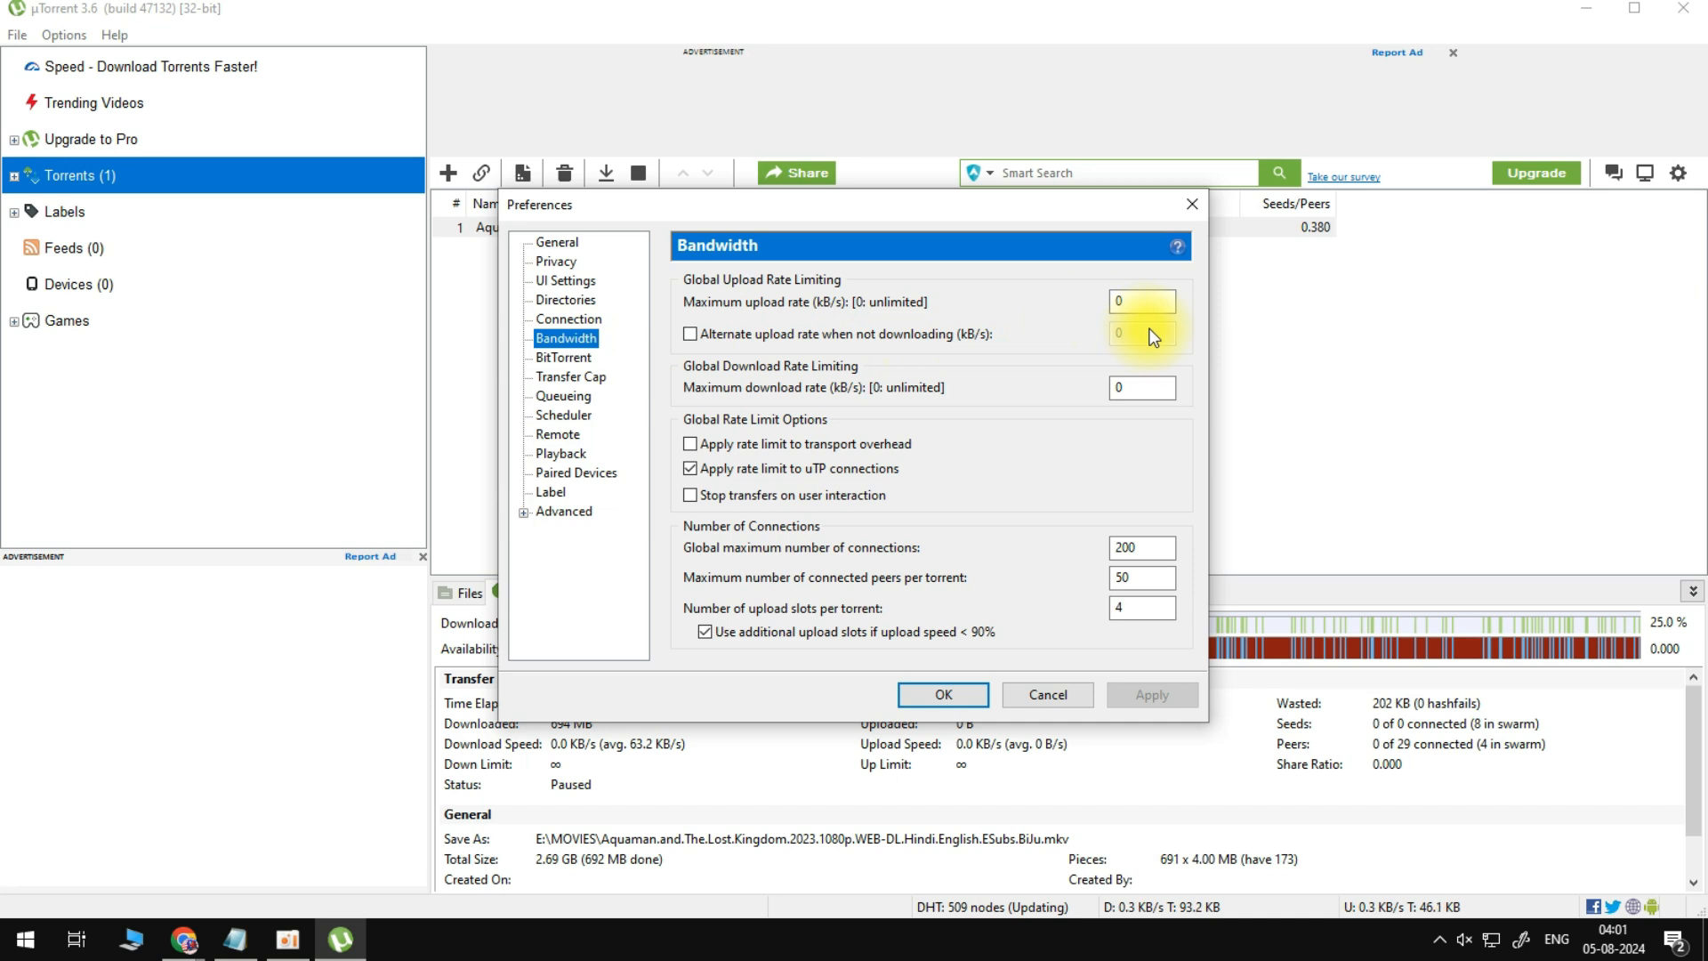
click(567, 318)
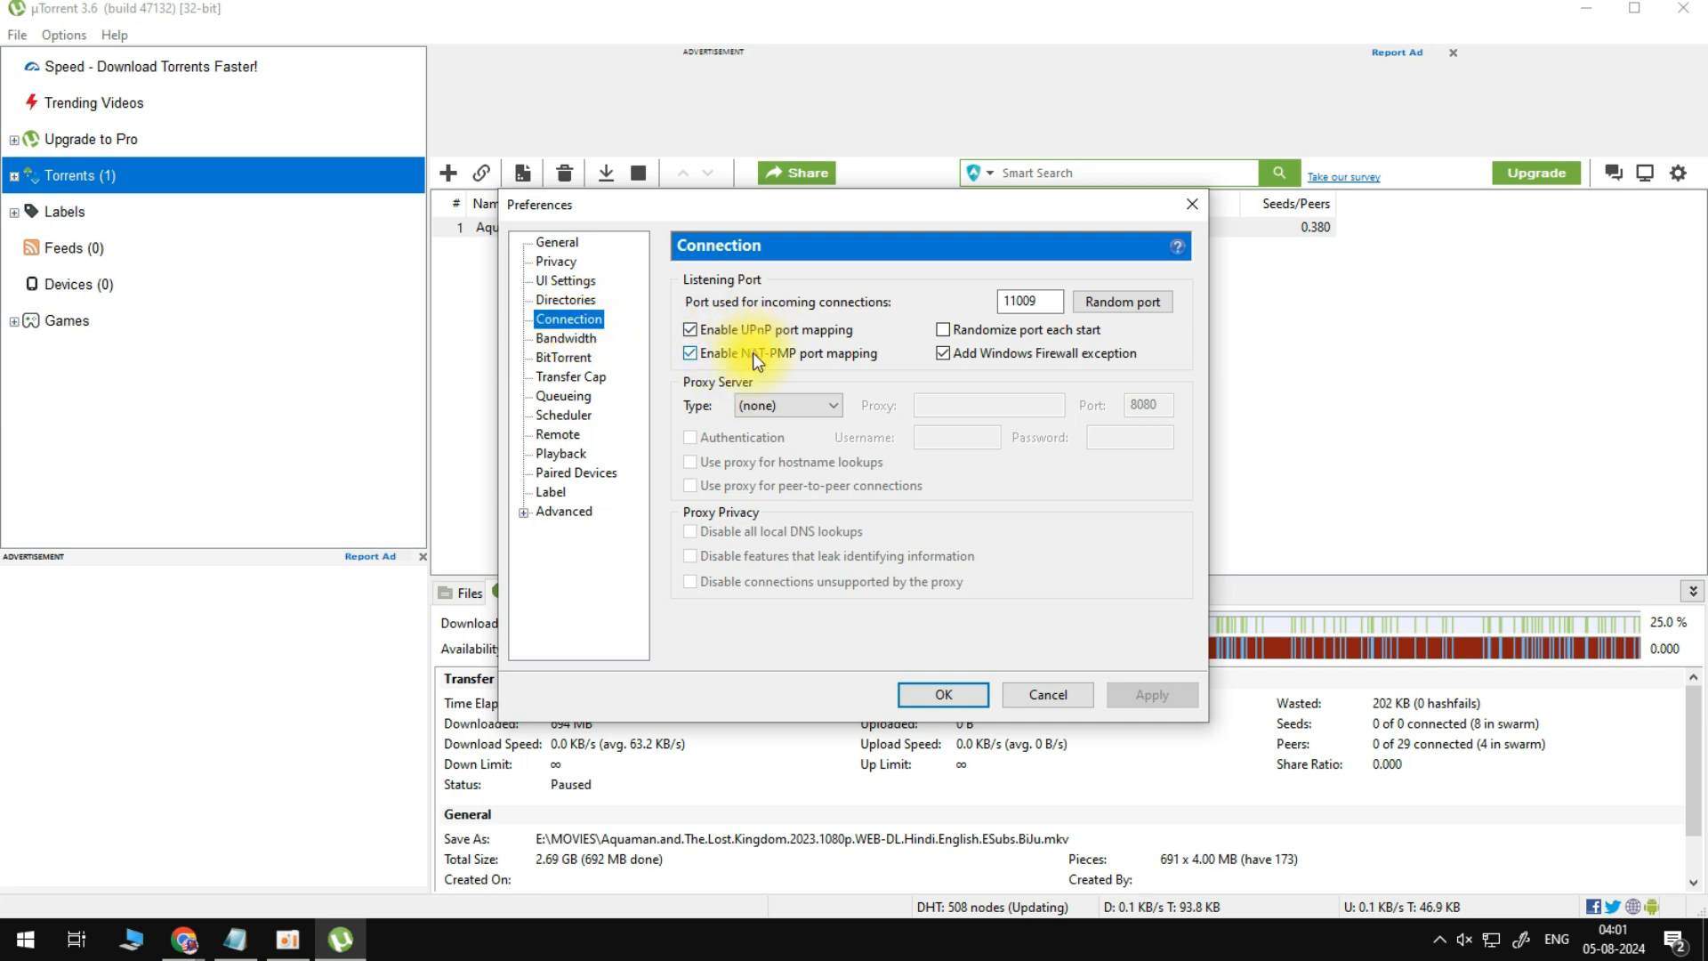
mouse_move(758, 374)
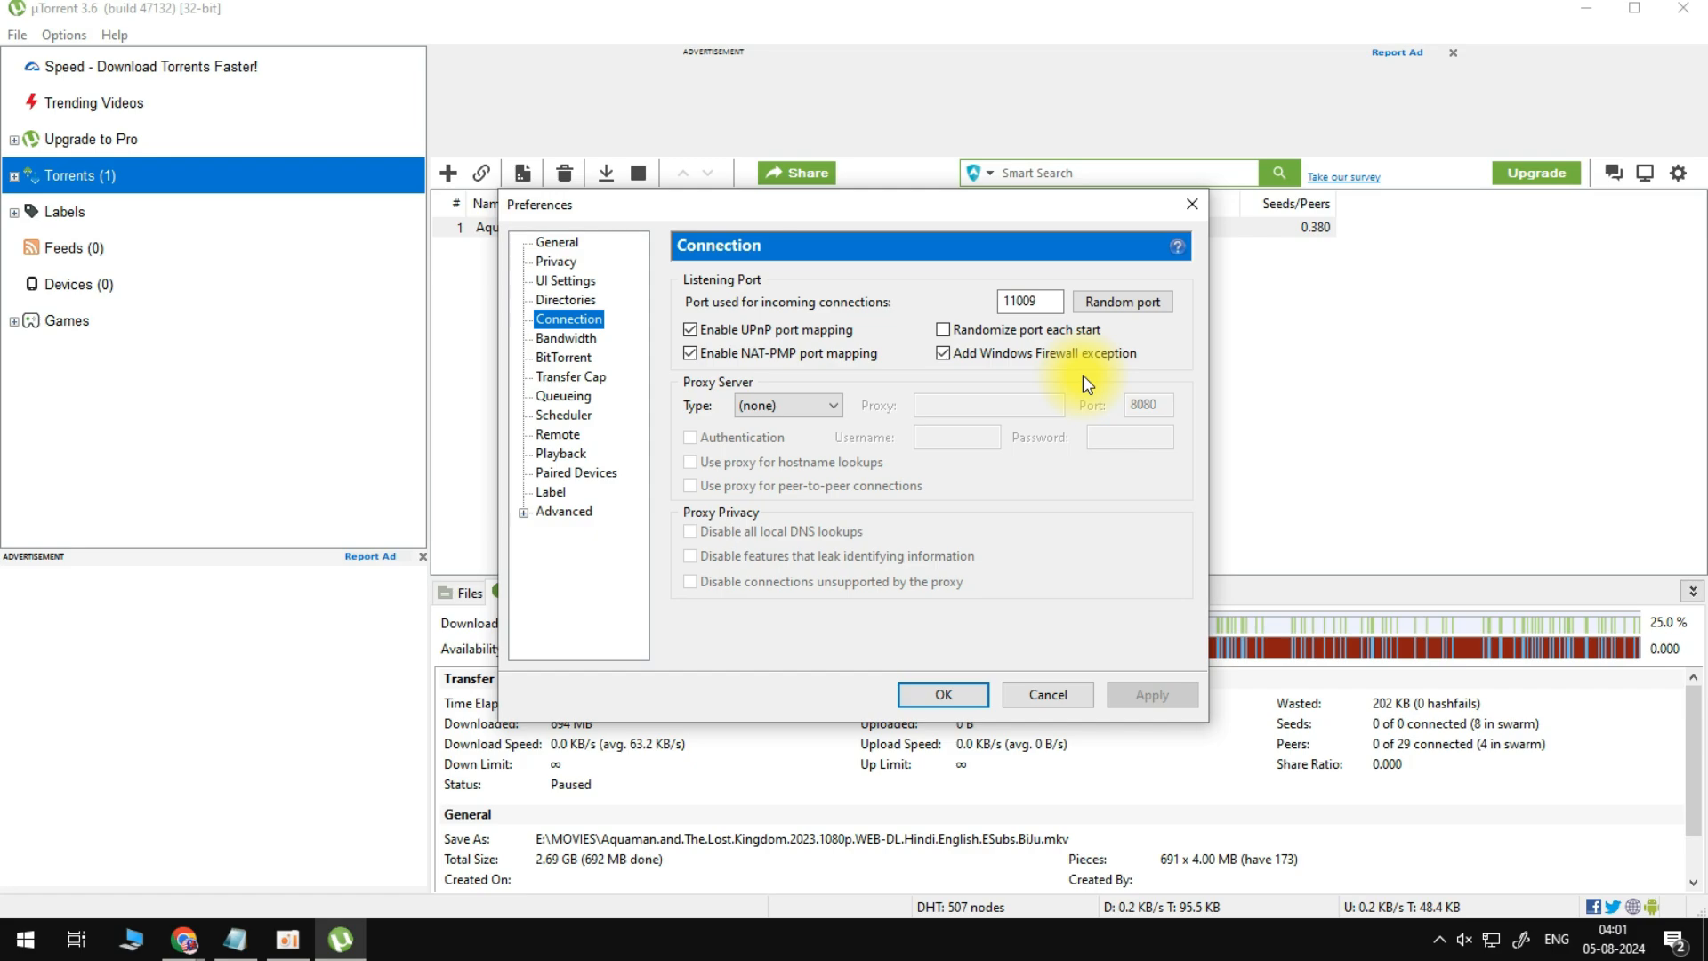
click(942, 695)
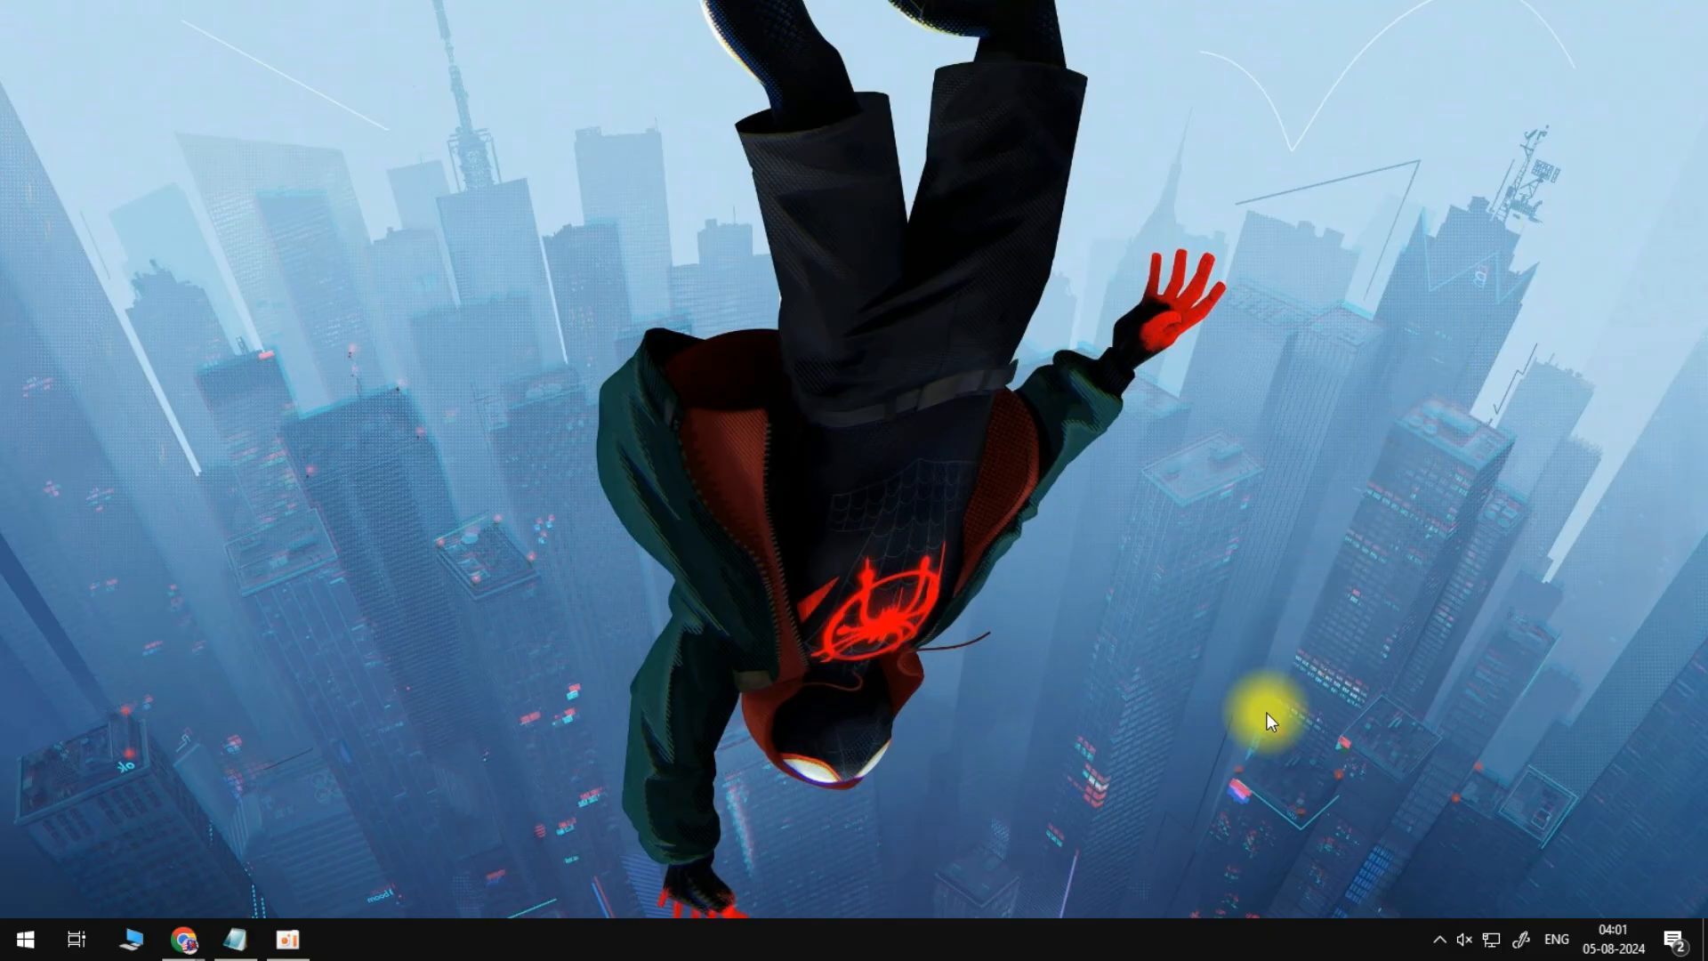
click(1440, 940)
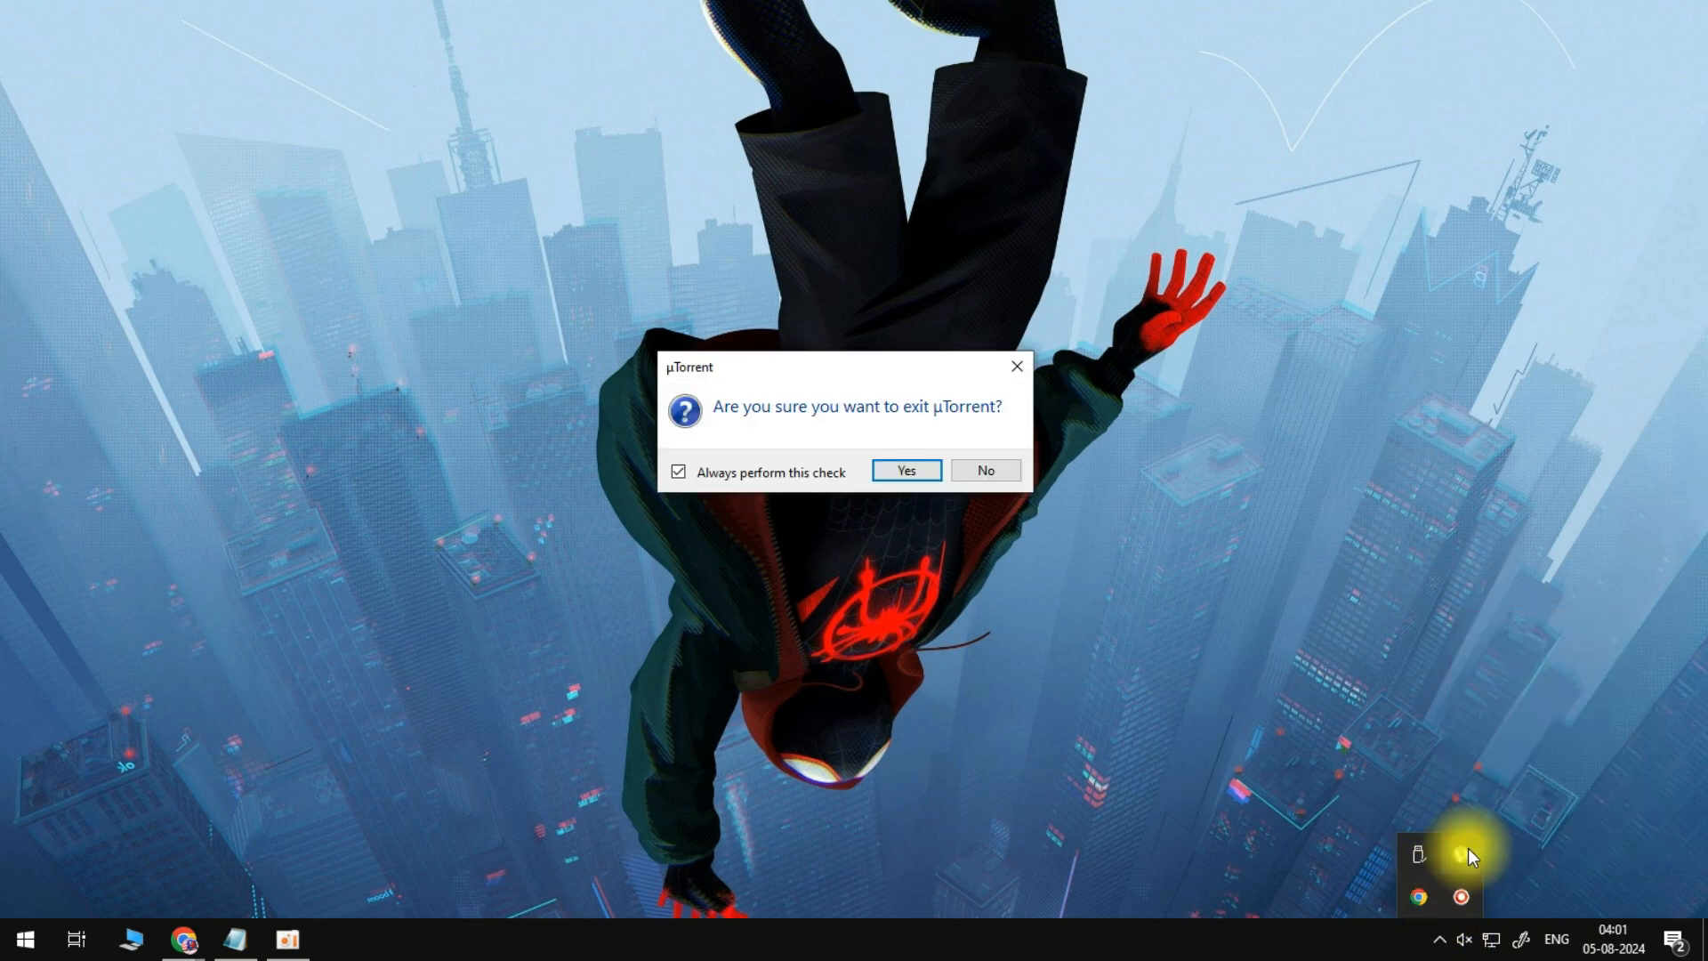
click(906, 471)
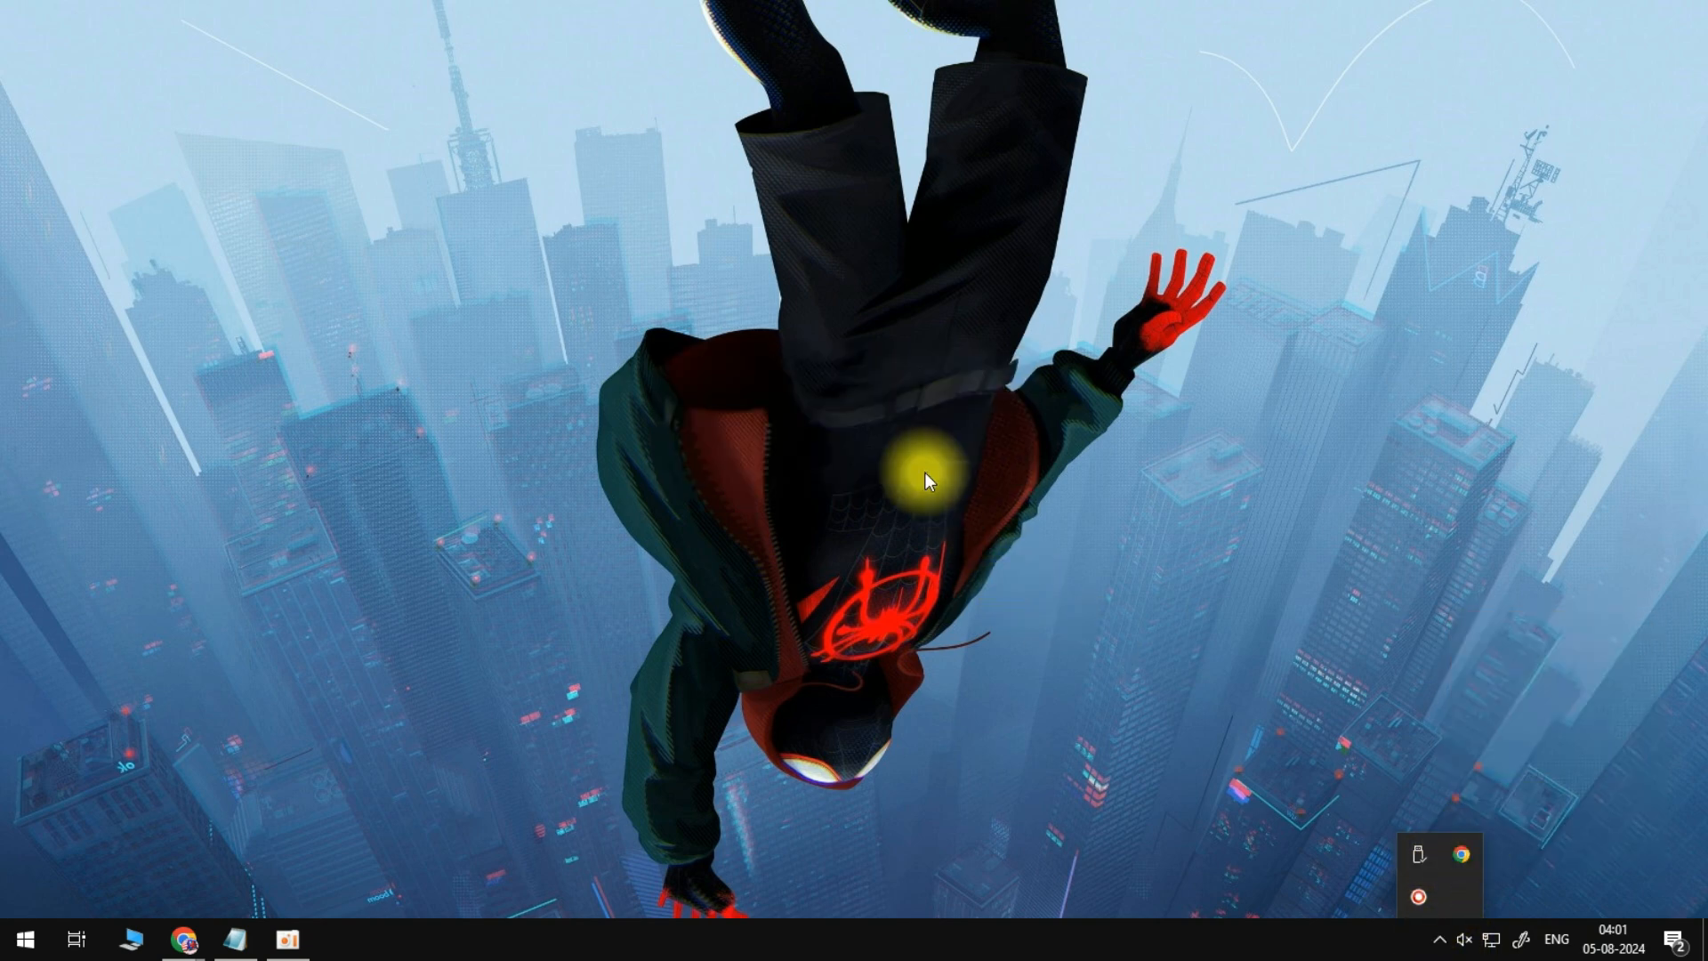
text(%temp%)
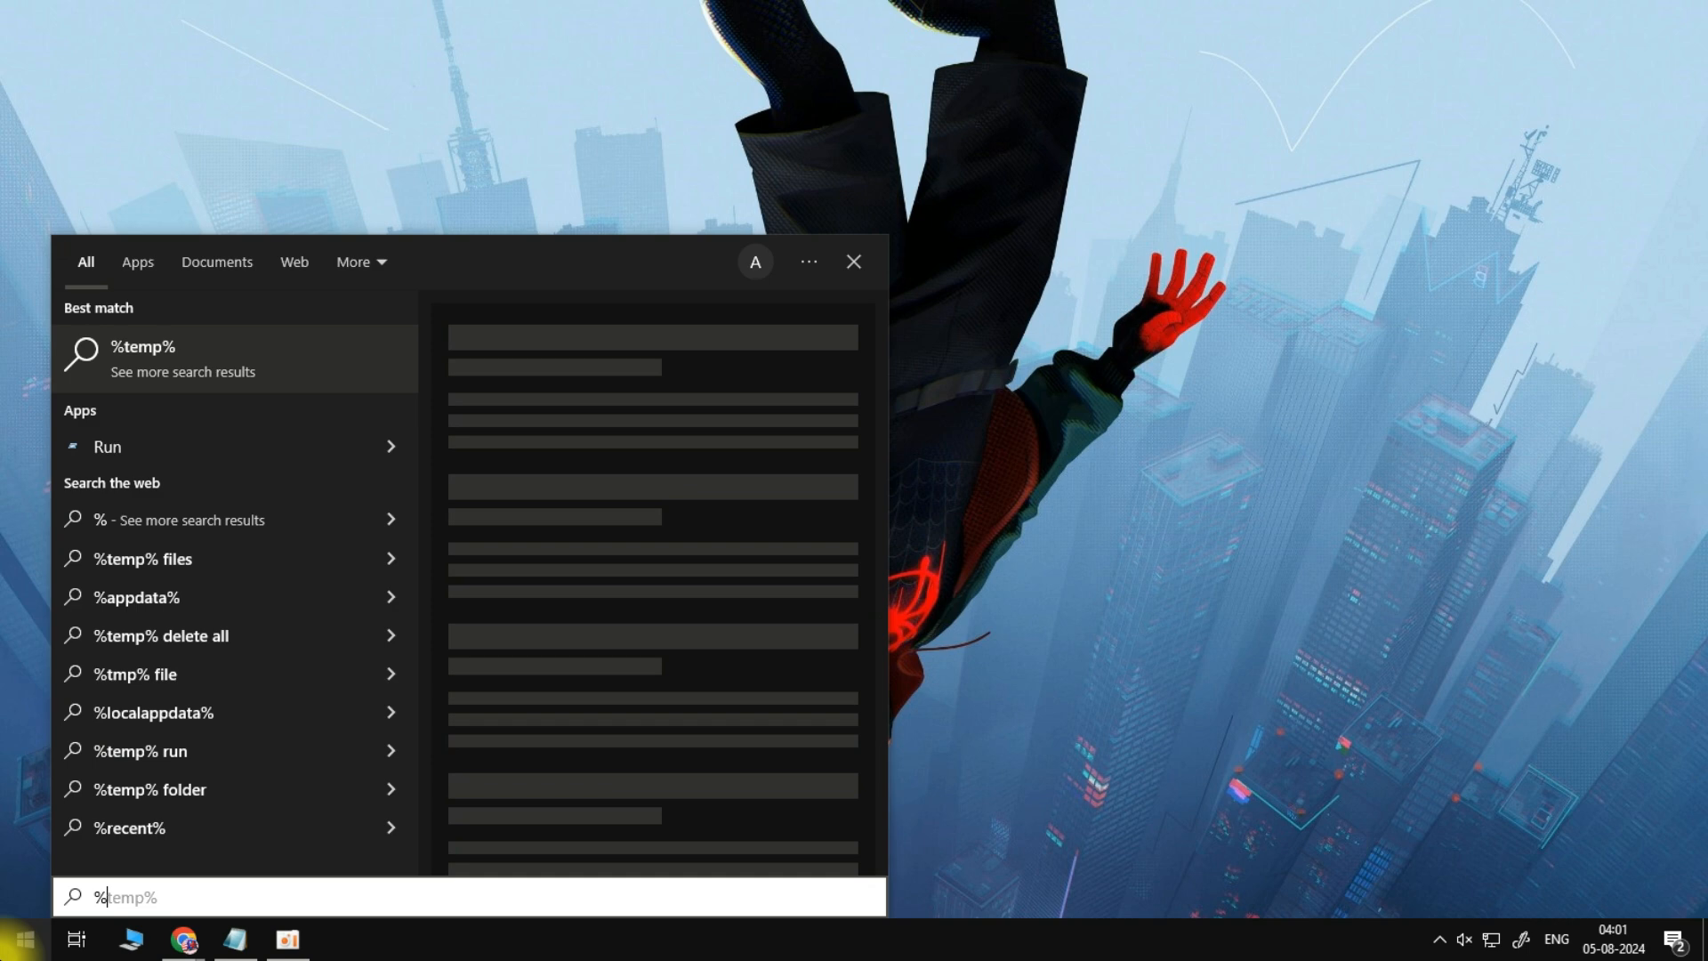
text(%appdata%)
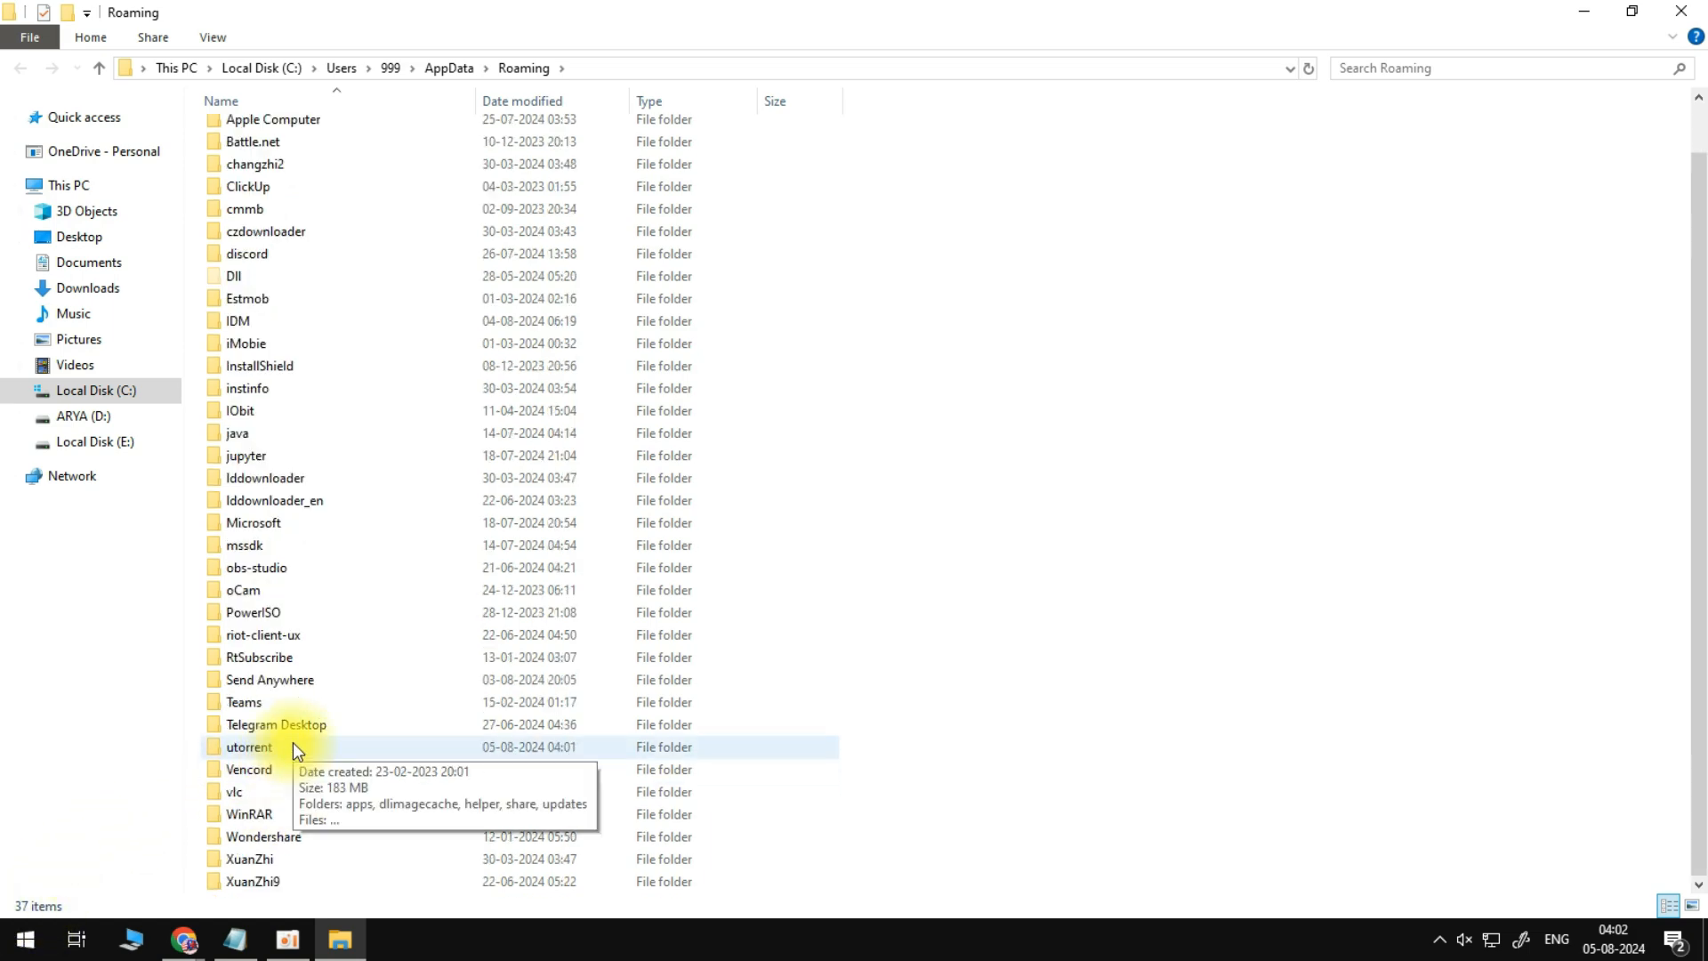
double_click(247, 746)
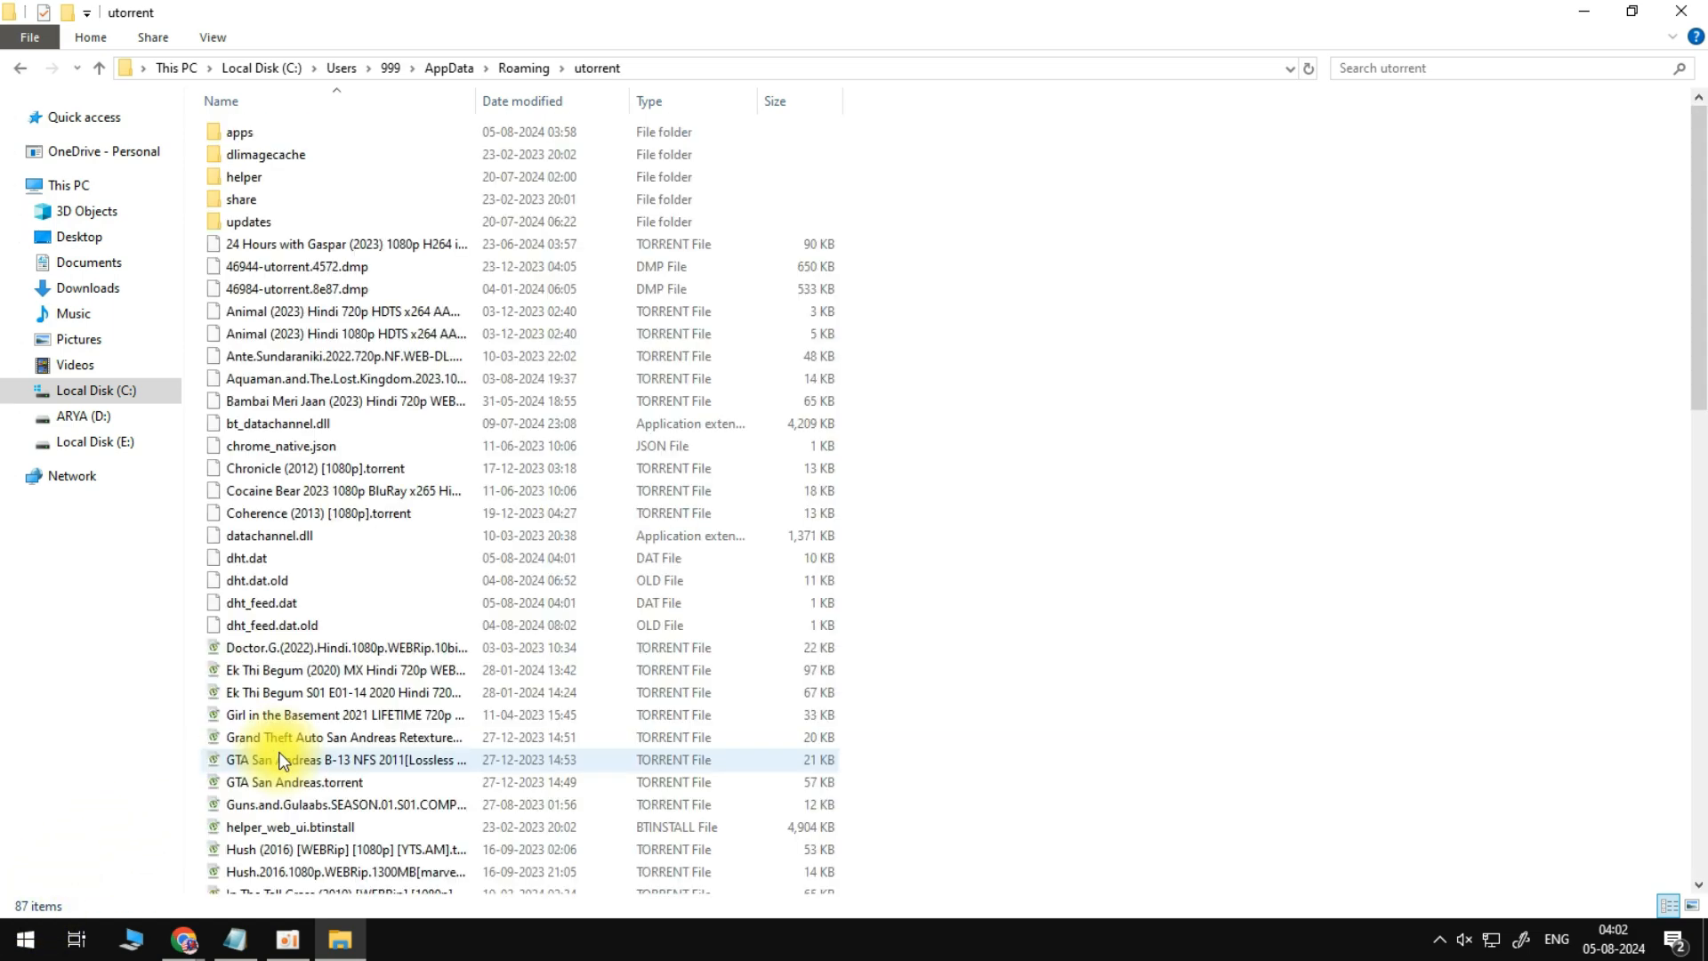
scroll(down, 3)
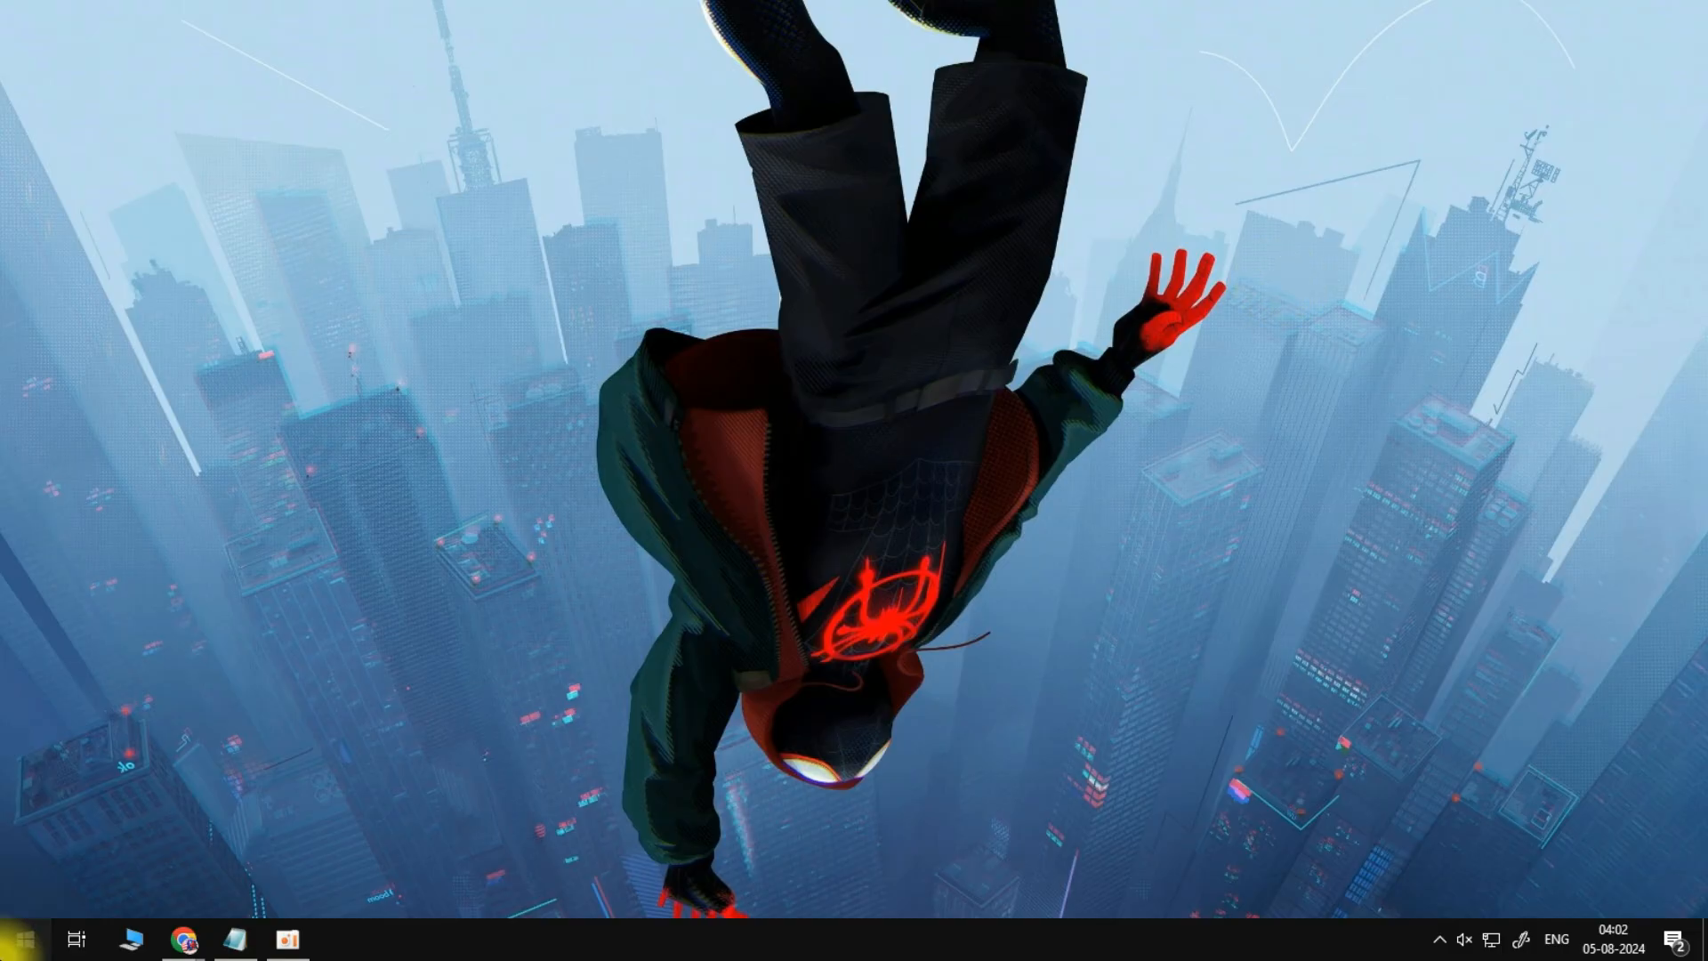
- Verify Network status shows no VPN connections, then relaunch µTorrent from Start search
text(netwa)
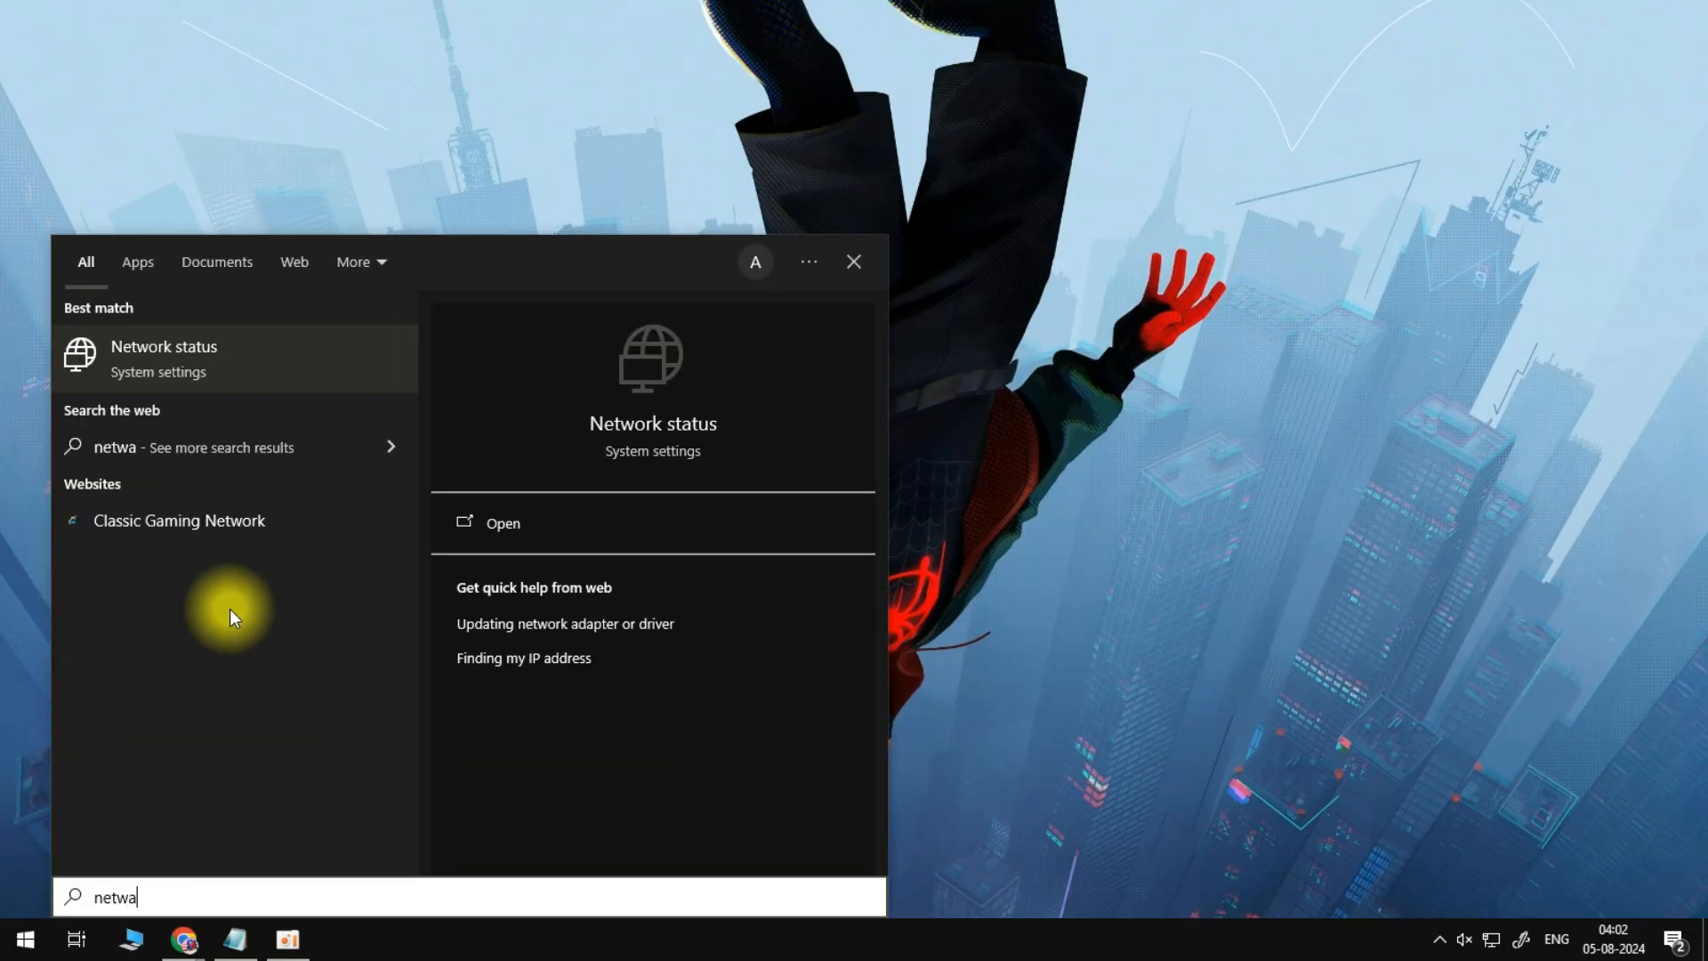
click(163, 360)
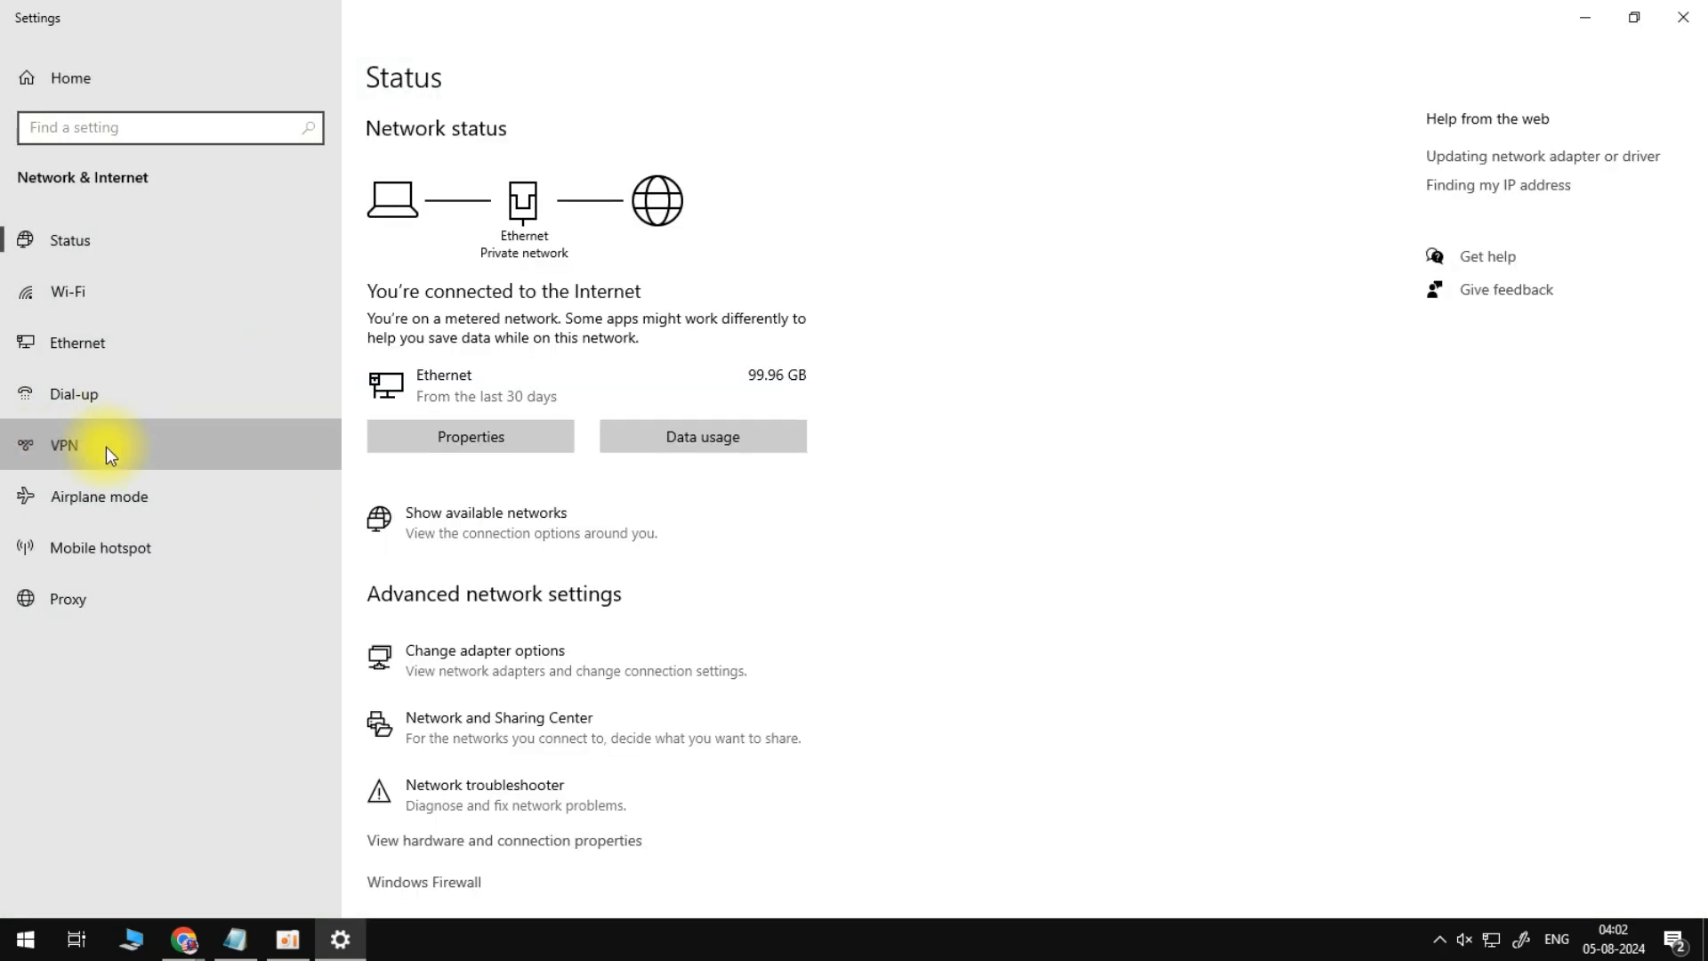
click(64, 445)
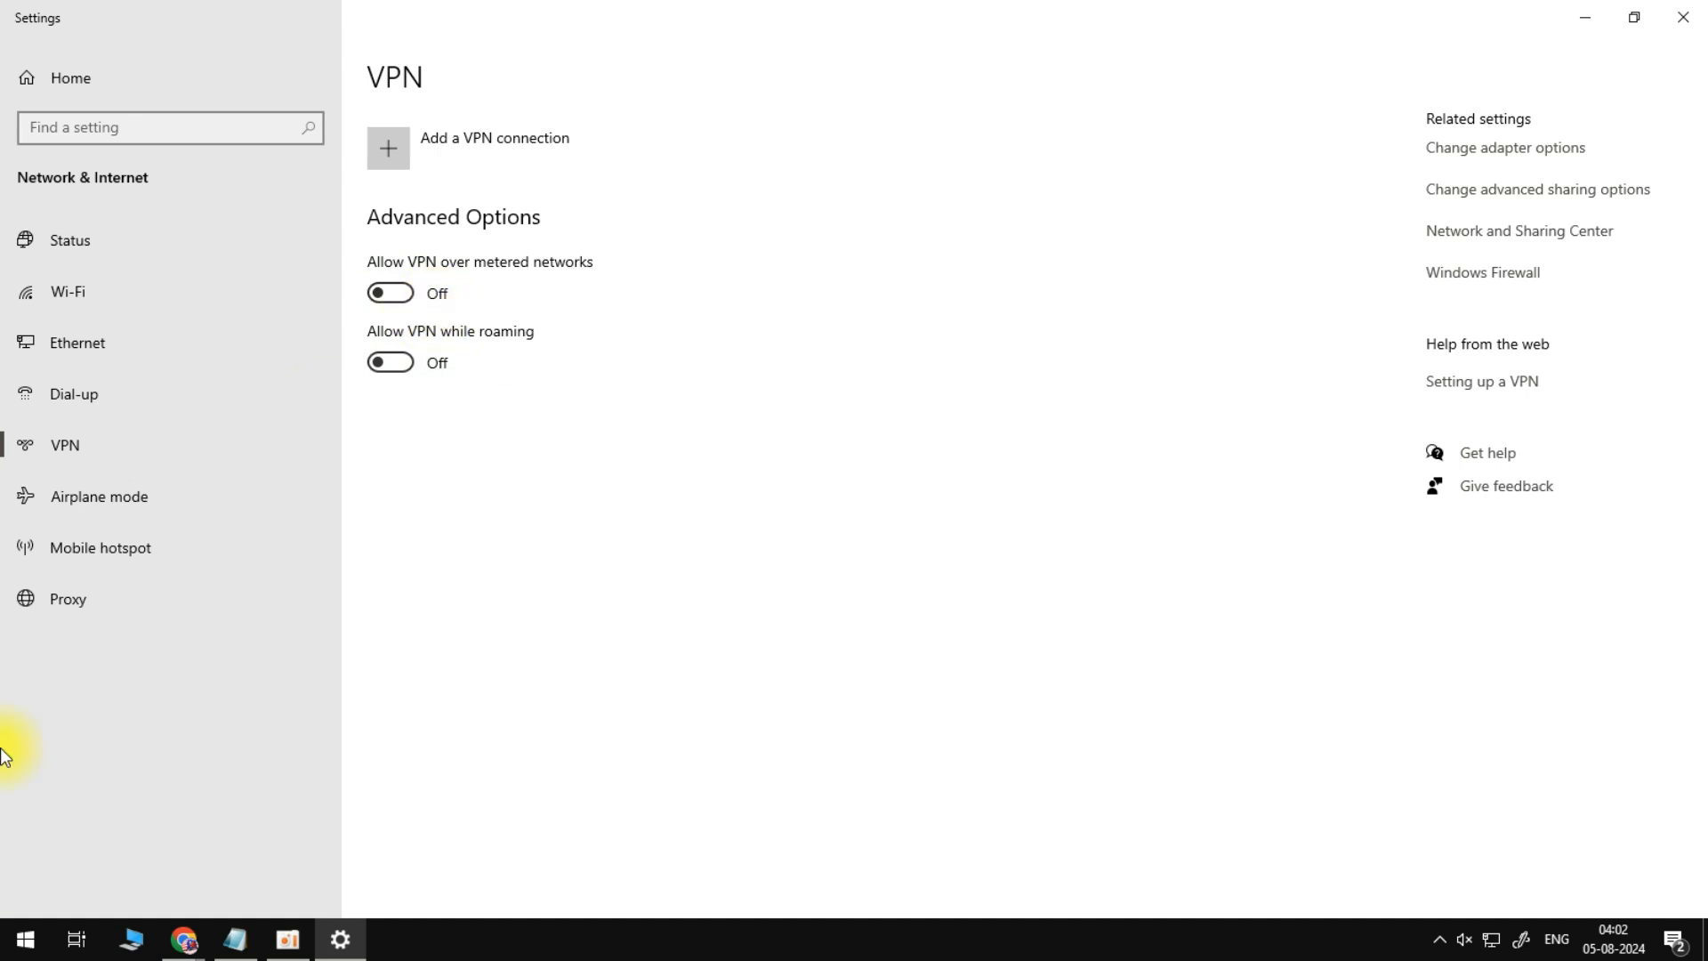
text(ut)
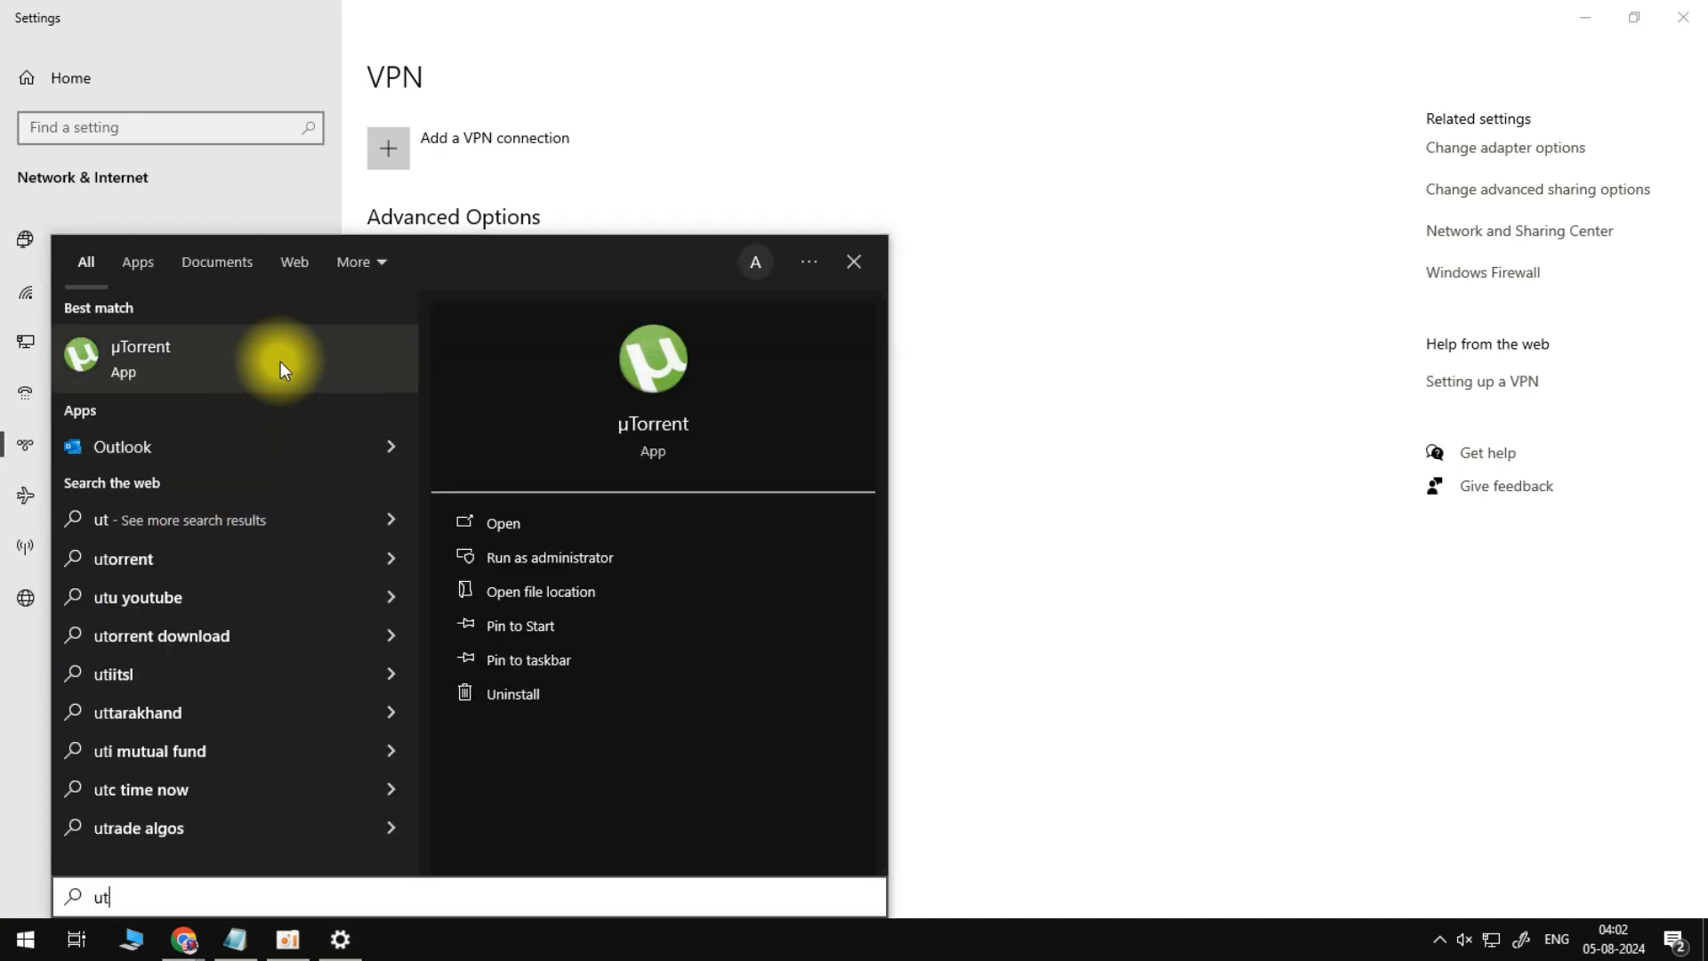
click(138, 358)
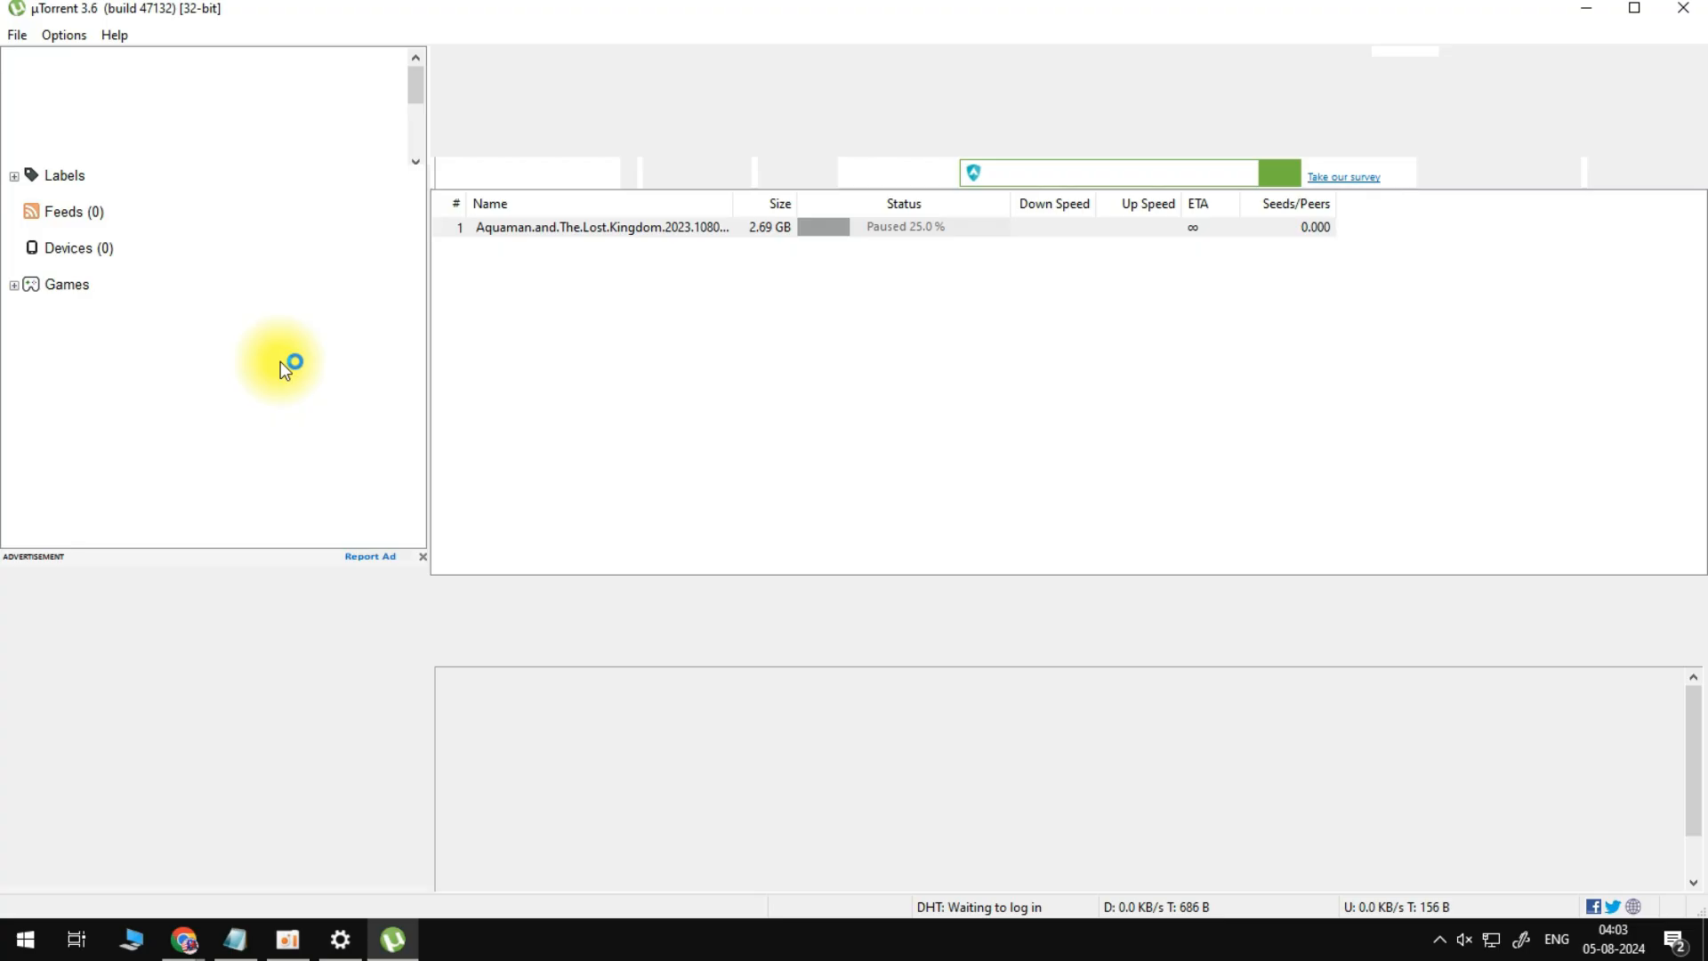